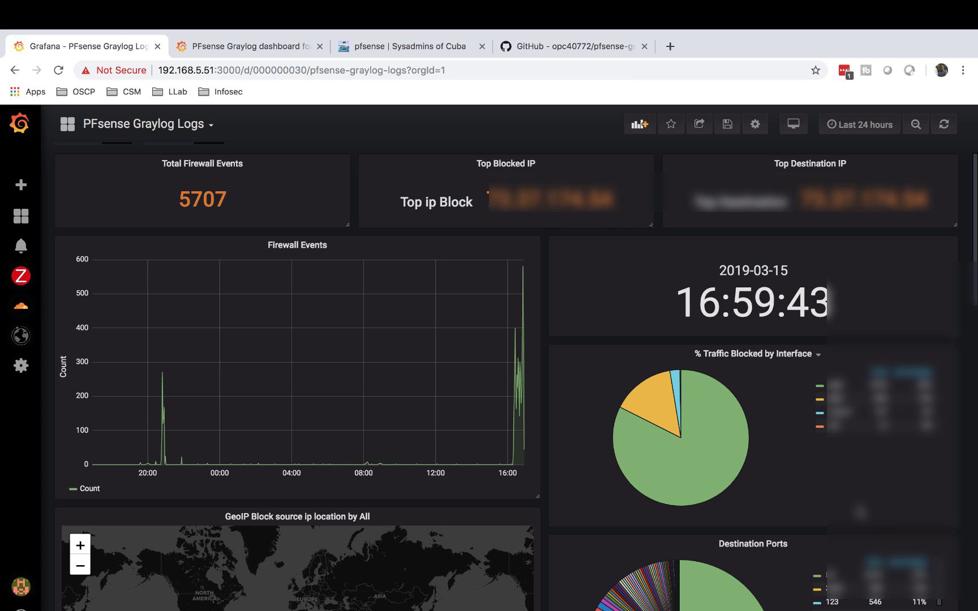
- Browse the Grafana.com PFsense Graylog community dashboard listing (ID 5420)
{"action": "scroll", "scroll_direction": "down", "scroll_amount": 3}
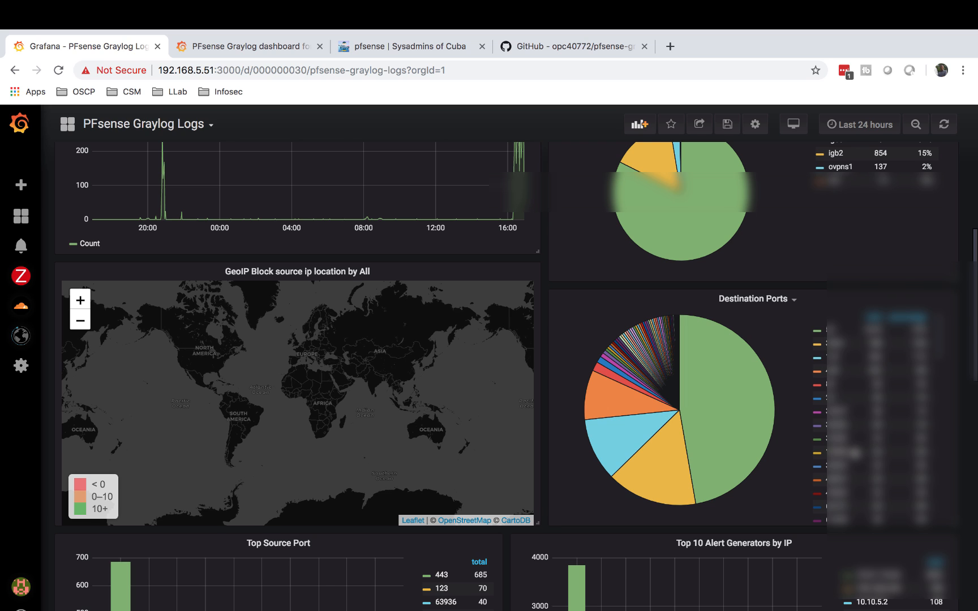
{"action": "scroll", "scroll_direction": "down", "scroll_amount": 3}
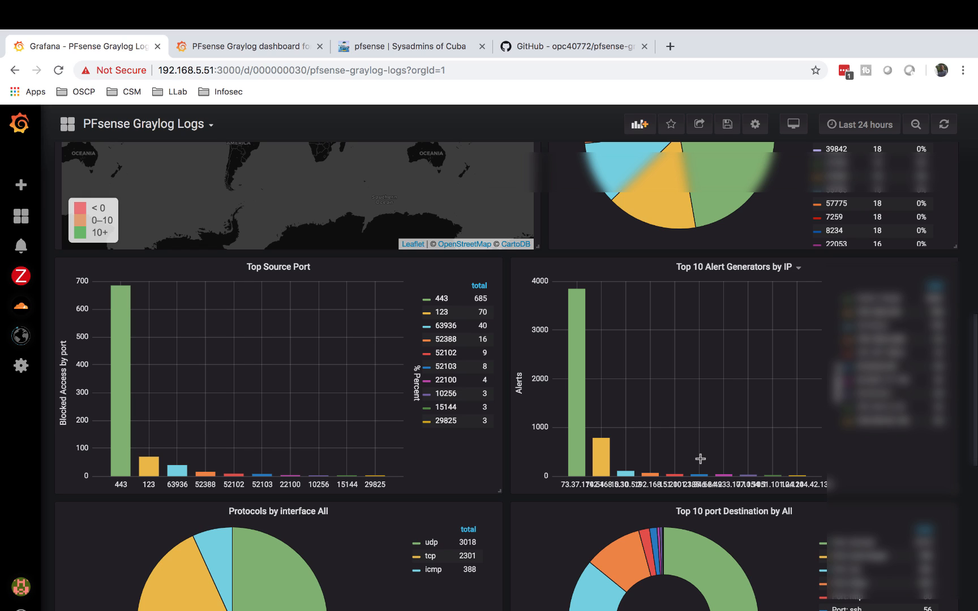
{"action": "scroll", "scroll_direction": "down", "scroll_amount": 3}
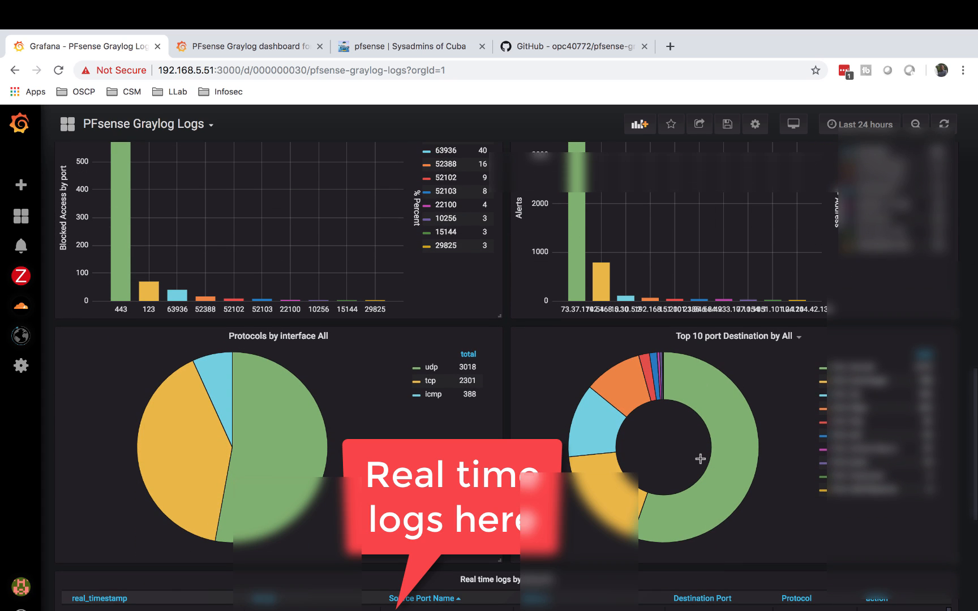
{"action": "mouse_move", "coordinate": [612, 386]}
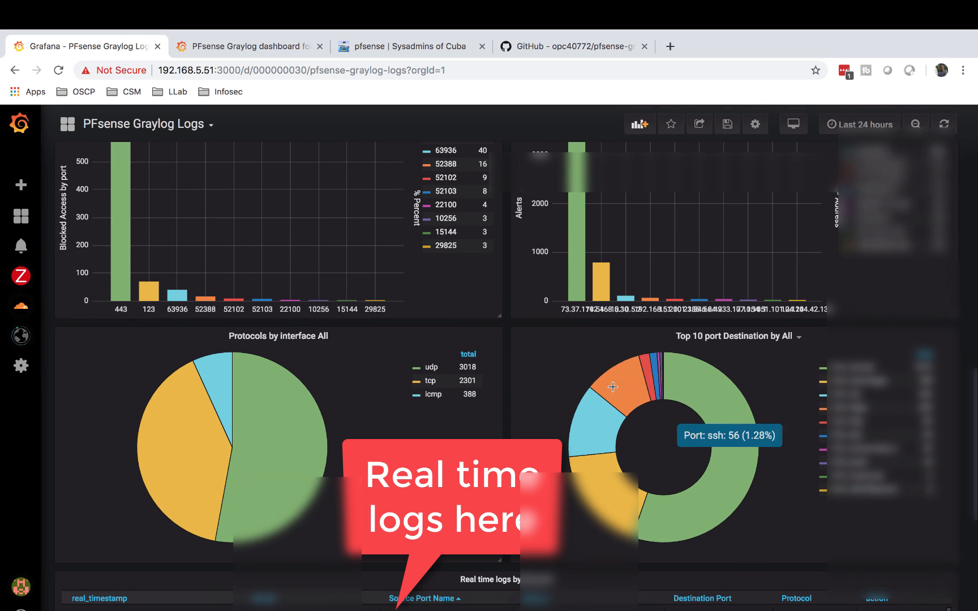
{"action": "scroll", "scroll_direction": "down", "scroll_amount": 3}
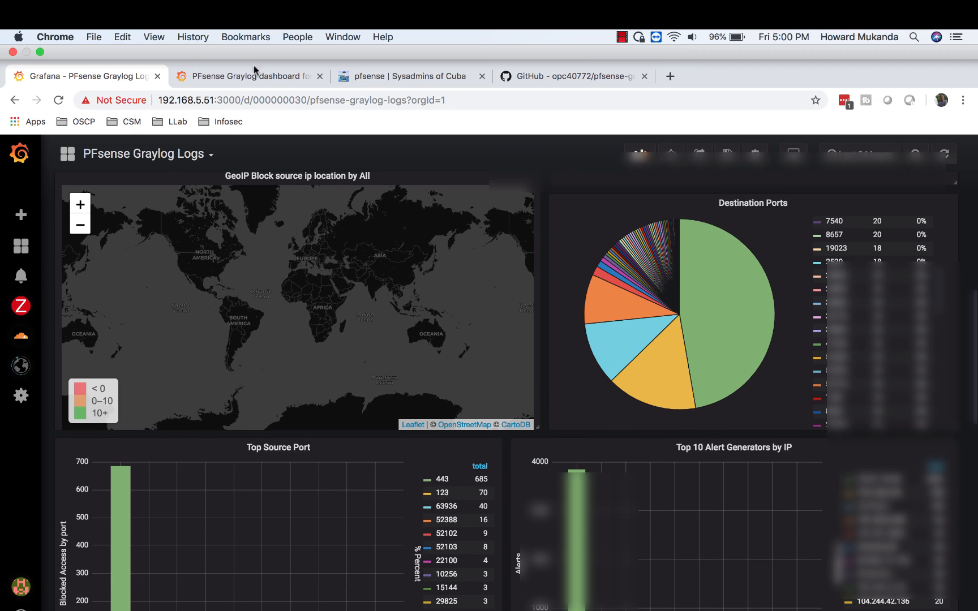
{"action": "left_click", "coordinate": [249, 75]}
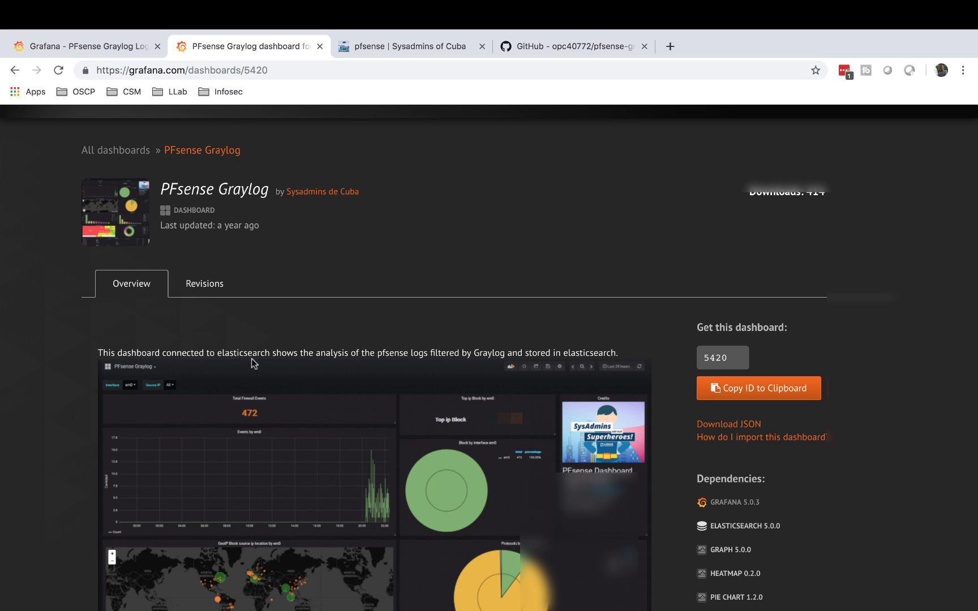
{"action": "scroll", "scroll_direction": "down", "scroll_amount": 3}
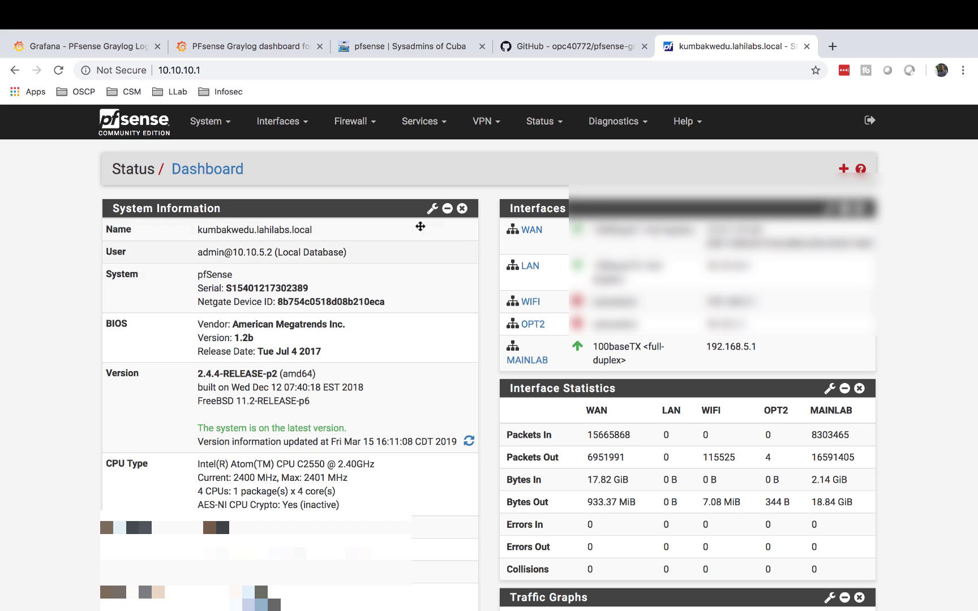
- Switch to the opc40772/pfsense-graylog GitHub repository tab
{"action": "left_click", "coordinate": [570, 47]}
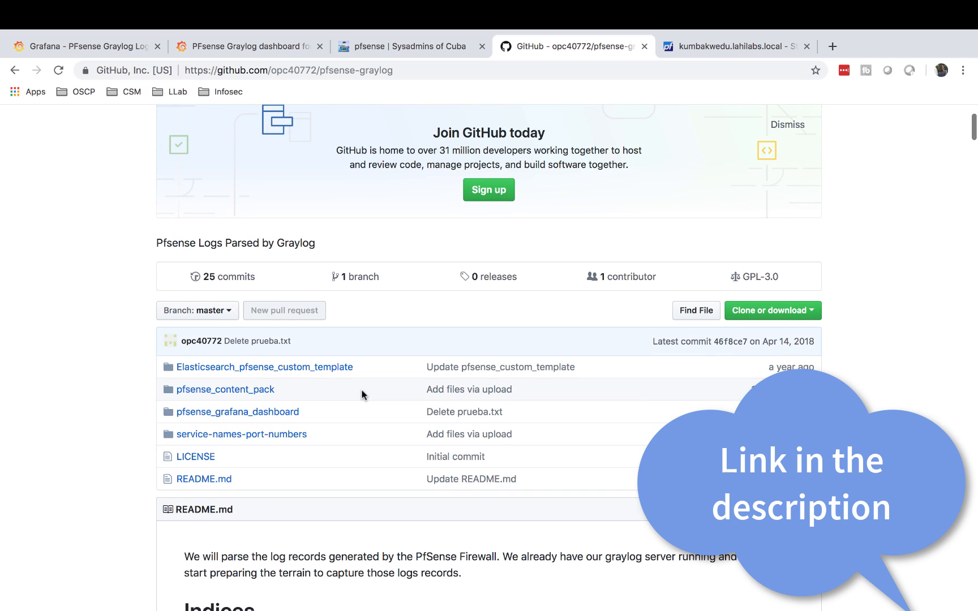
- Read the README down to Indices, then switch to Sysadmins of Cuba's pfsense results
{"action": "scroll", "scroll_direction": "down", "scroll_amount": 3}
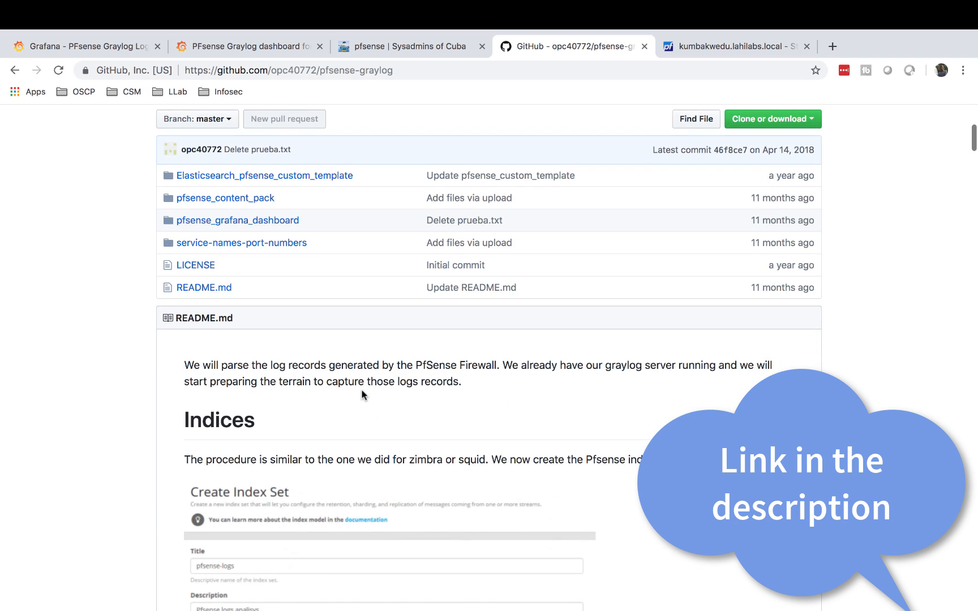
{"action": "scroll", "scroll_direction": "down", "scroll_amount": 3}
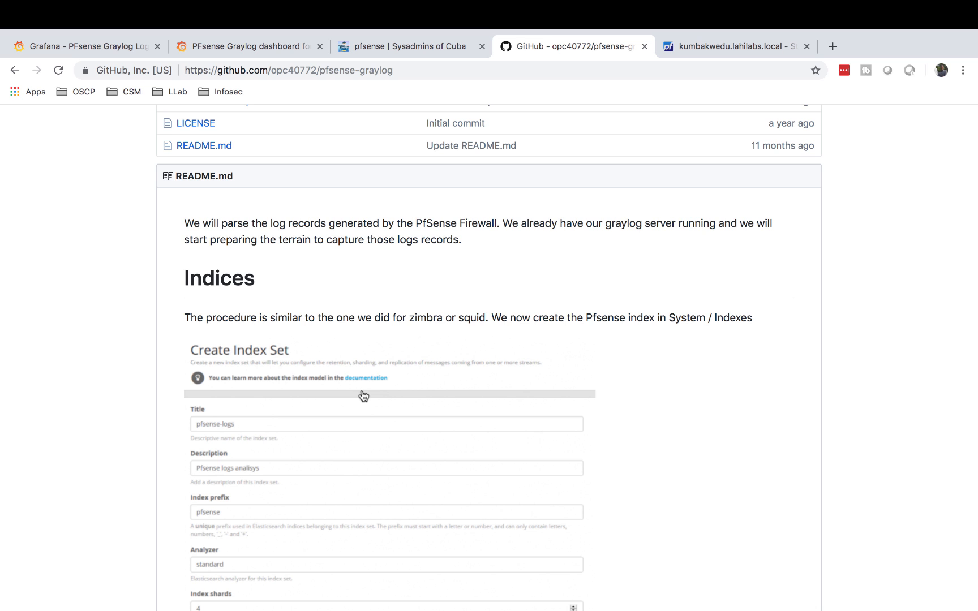
{"action": "mouse_move", "coordinate": [429, 128]}
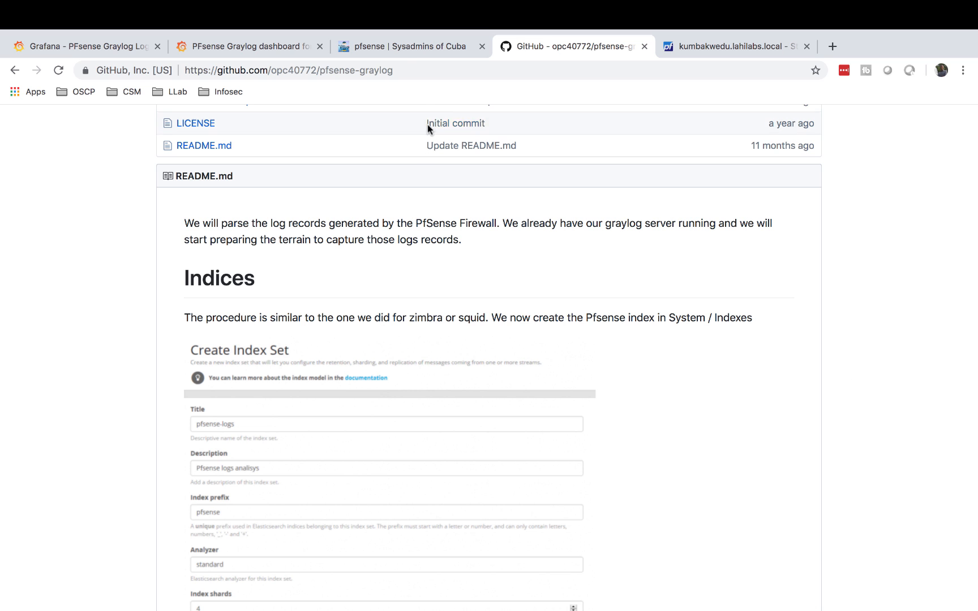
{"action": "left_click", "coordinate": [405, 47]}
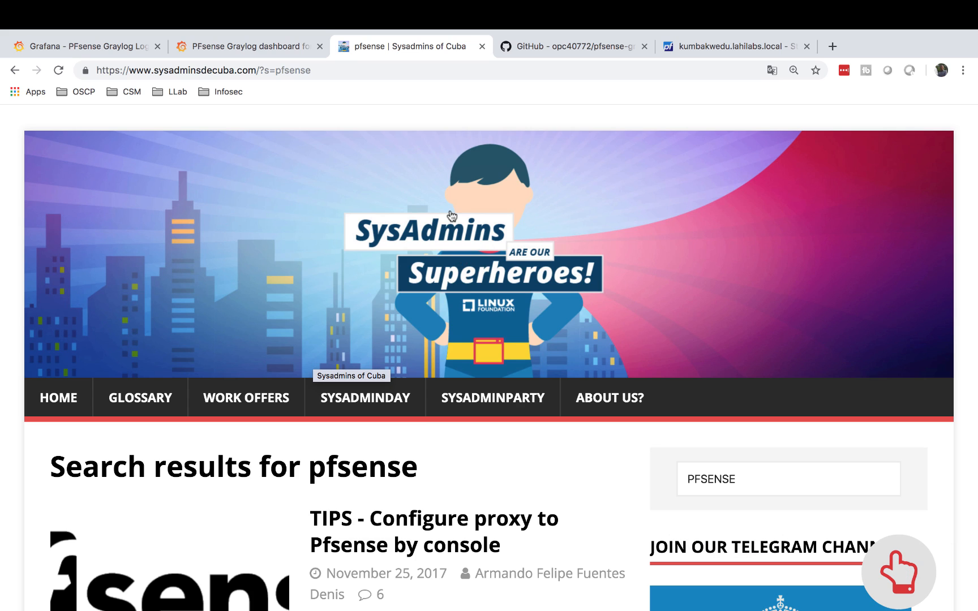
{"action": "left_click", "coordinate": [832, 46]}
{"action": "type", "text": "192.168.5.68"}
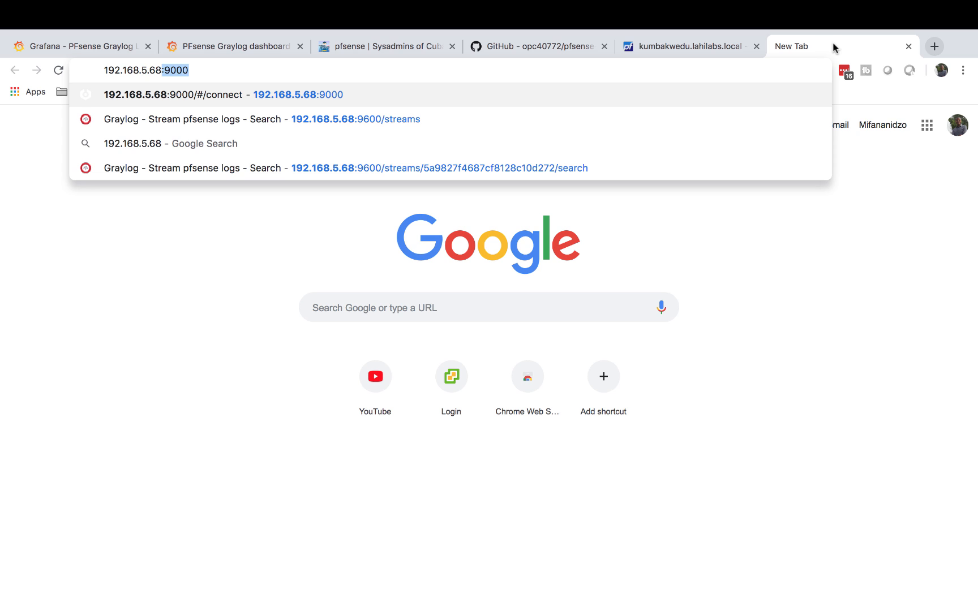
{"action": "mouse_move", "coordinate": [387, 92]}
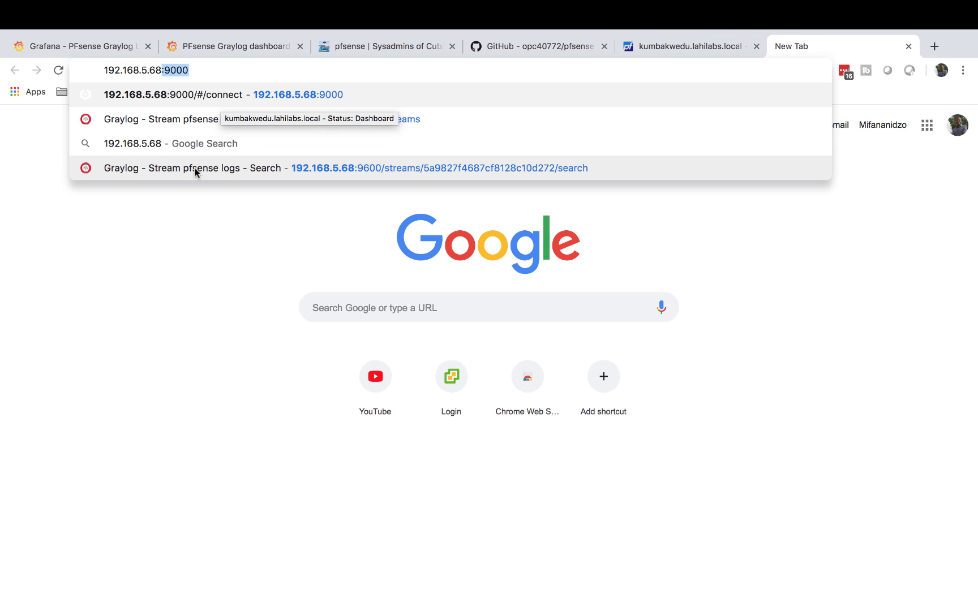
- Load the 'Graylog - Stream pfsense logs - Search' page served on port 9600
{"action": "left_click", "coordinate": [345, 167]}
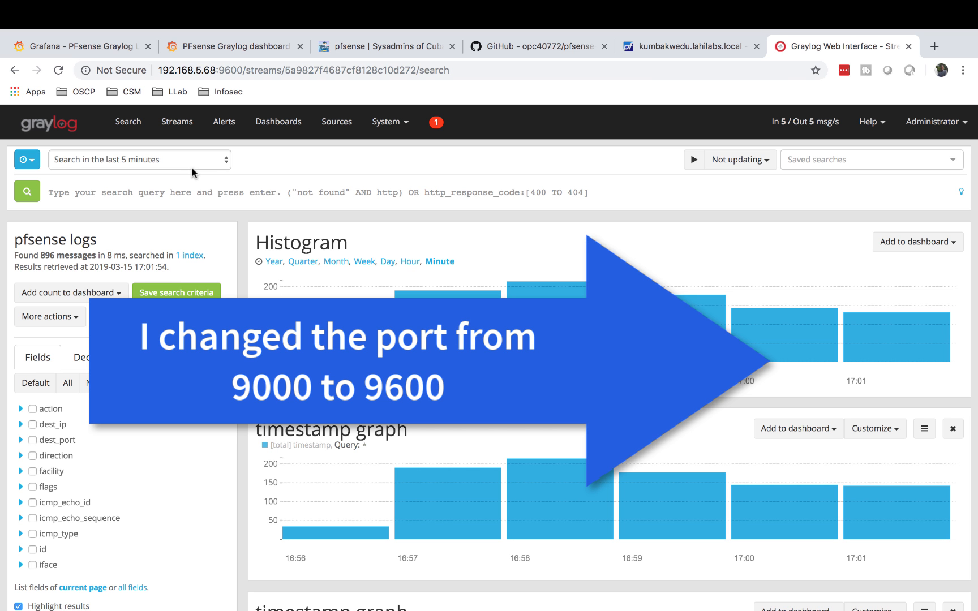
- Open the pfsense logs stream from Graylog's Streams list, then view the pfSense dashboard
{"action": "left_click", "coordinate": [177, 121]}
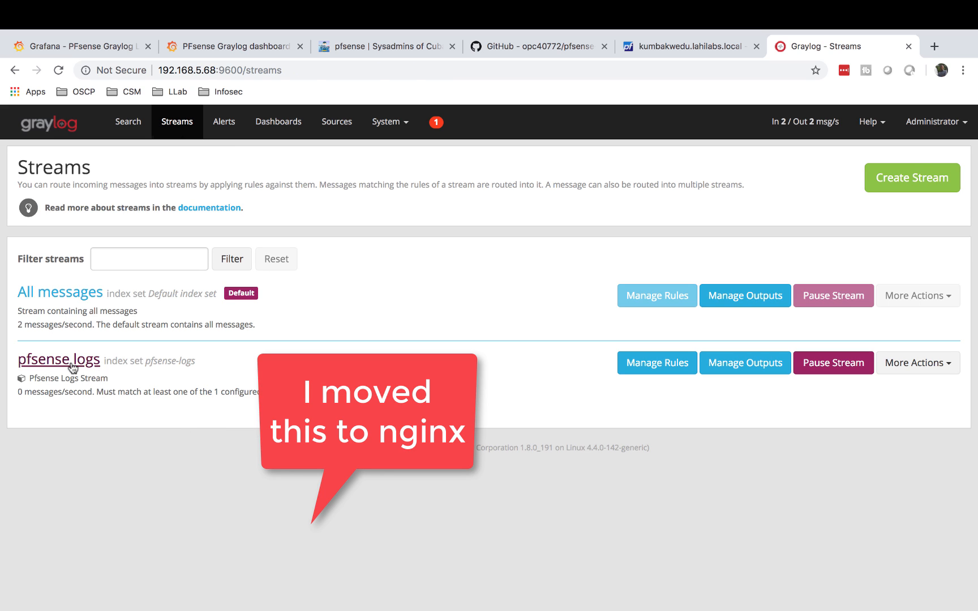
{"action": "left_click", "coordinate": [59, 360]}
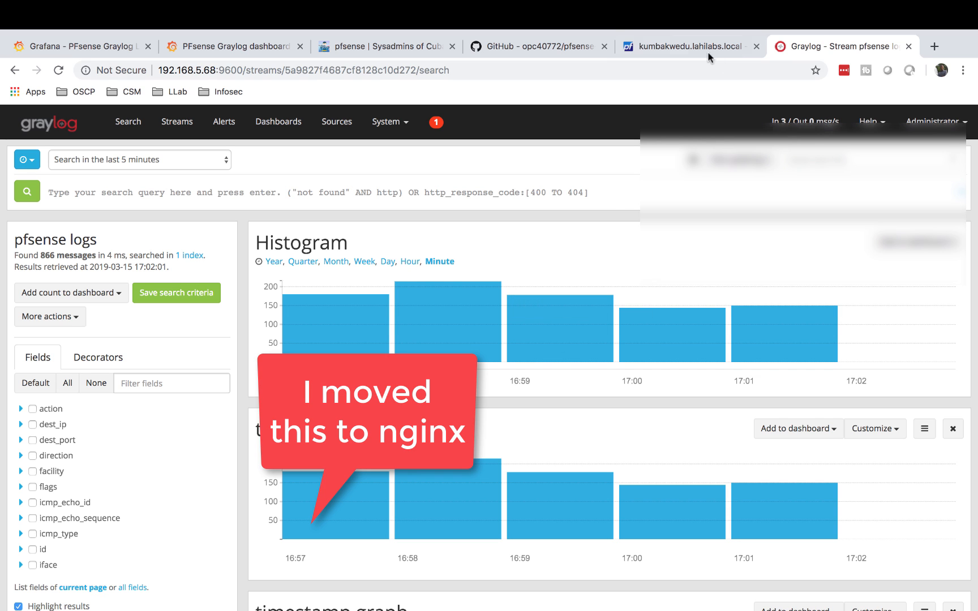
{"action": "left_click", "coordinate": [685, 47]}
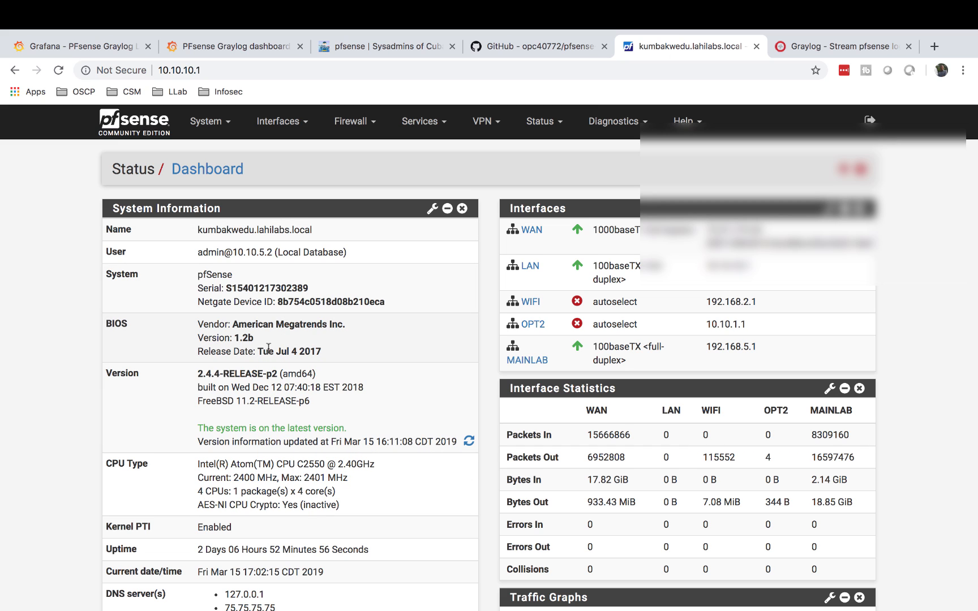
{"action": "mouse_move", "coordinate": [437, 326]}
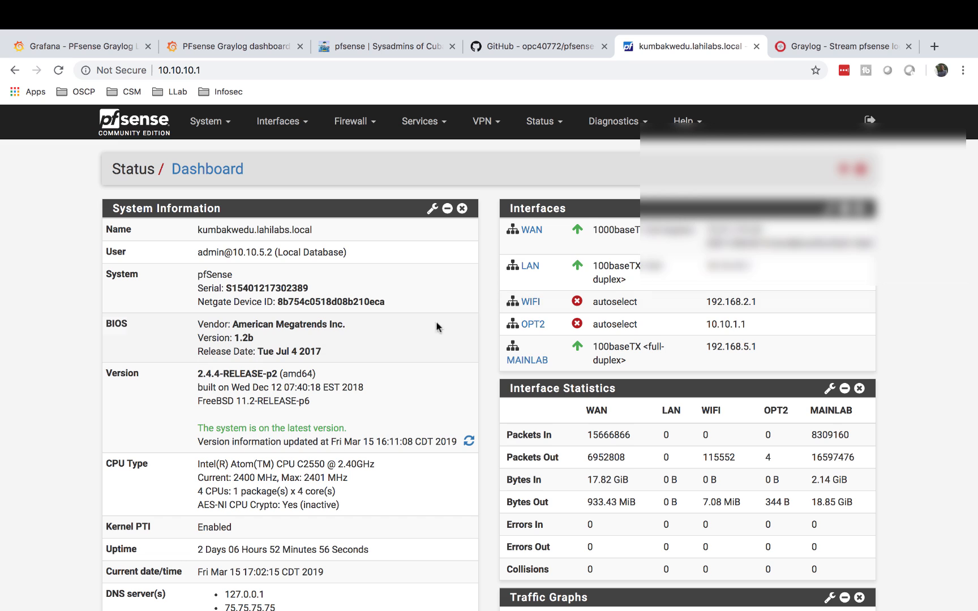
- Return to Graylog's pfsense logs stream search after reviewing the pfSense widgets
{"action": "left_click", "coordinate": [842, 47]}
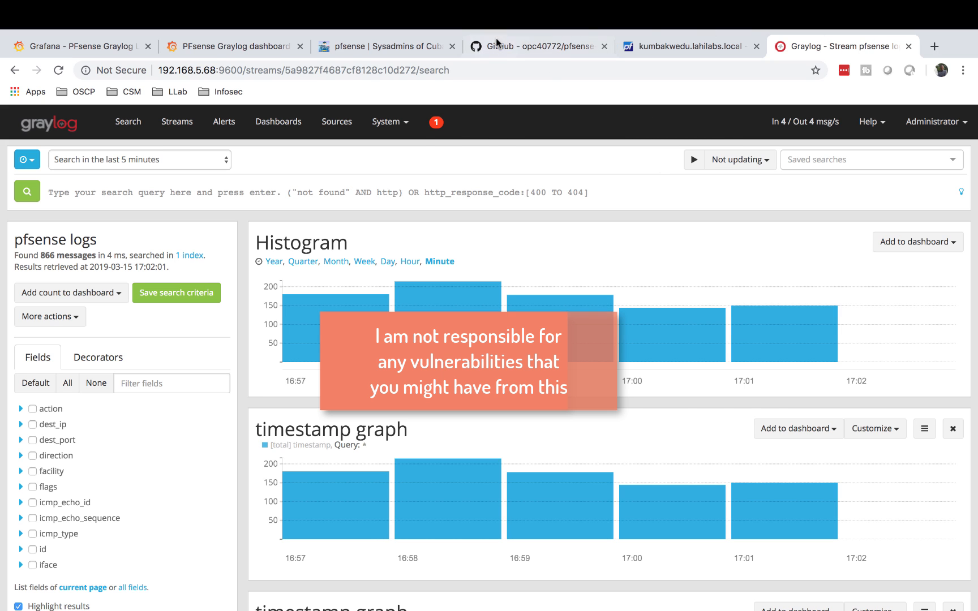
- Go back to the GitHub README and scroll to its Indices section
{"action": "left_click", "coordinate": [537, 46]}
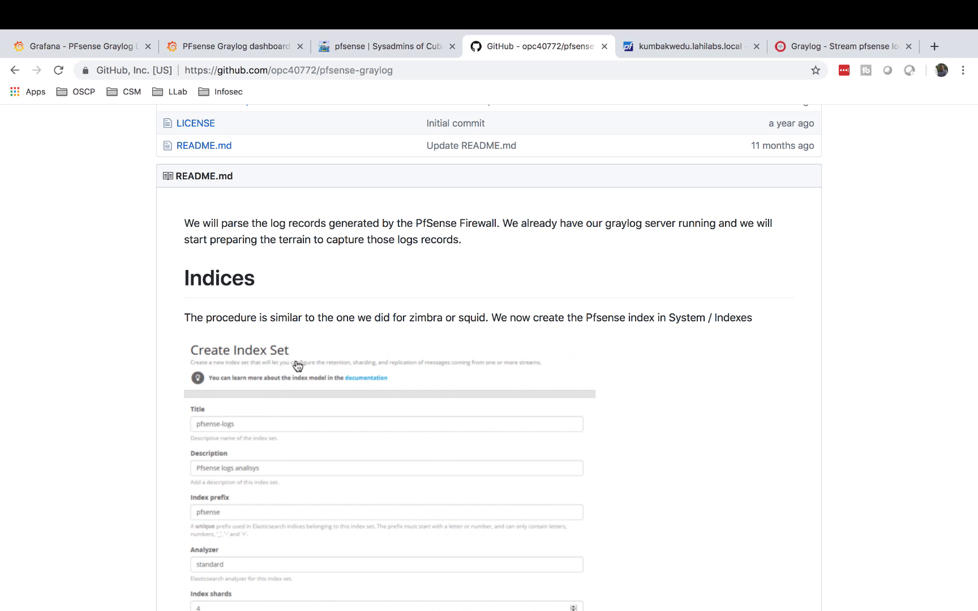
{"action": "scroll", "scroll_direction": "down", "scroll_amount": 3}
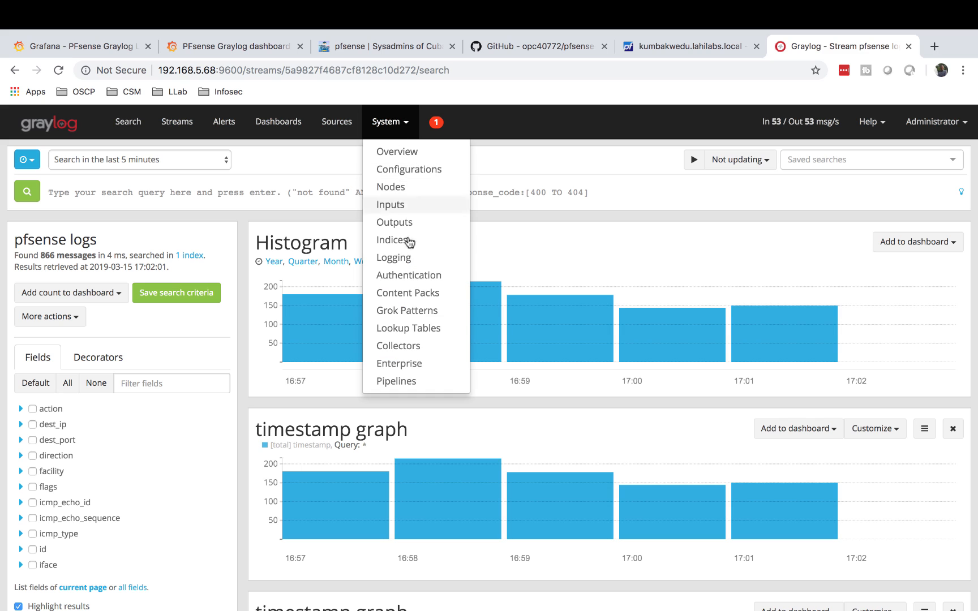
{"action": "mouse_move", "coordinate": [411, 216]}
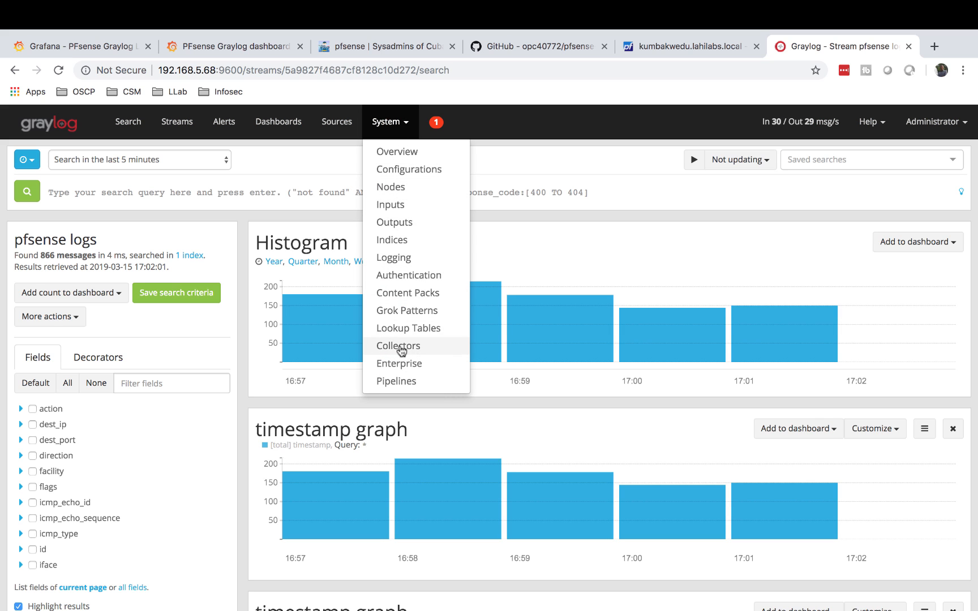
- View Graylog's Indices & Index Sets page with pfsense-logs, then return to the README
{"action": "left_click", "coordinate": [391, 239]}
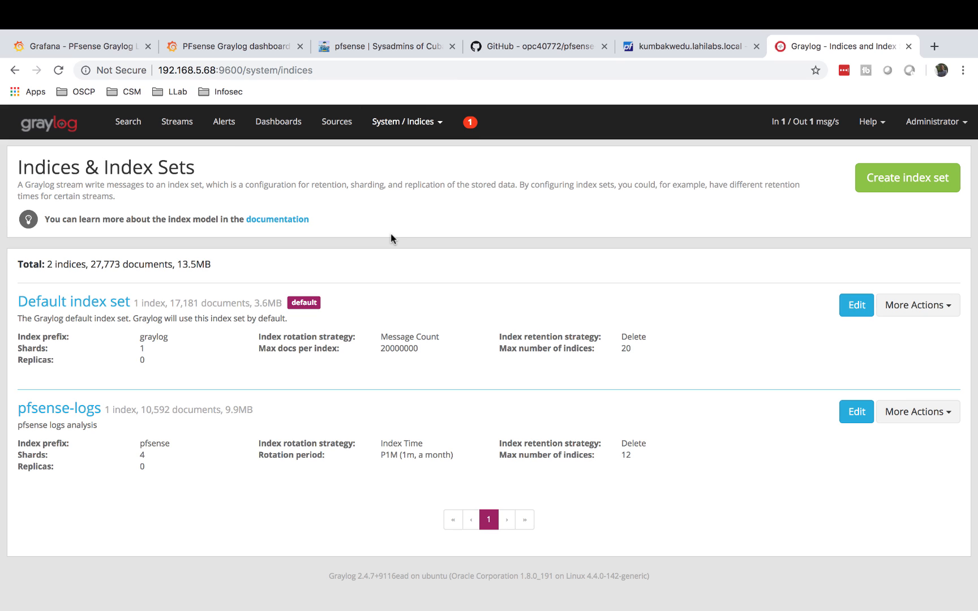
{"action": "left_click", "coordinate": [538, 46]}
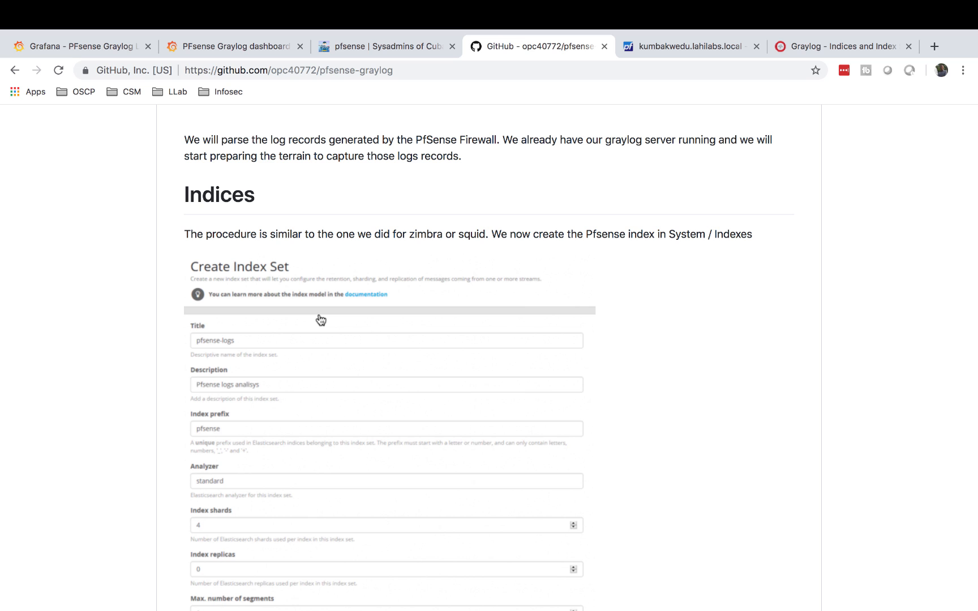
- Read the README's Create Index Set settings and Cerebro check, then revisit Graylog Indices
{"action": "scroll", "scroll_direction": "down", "scroll_amount": 3}
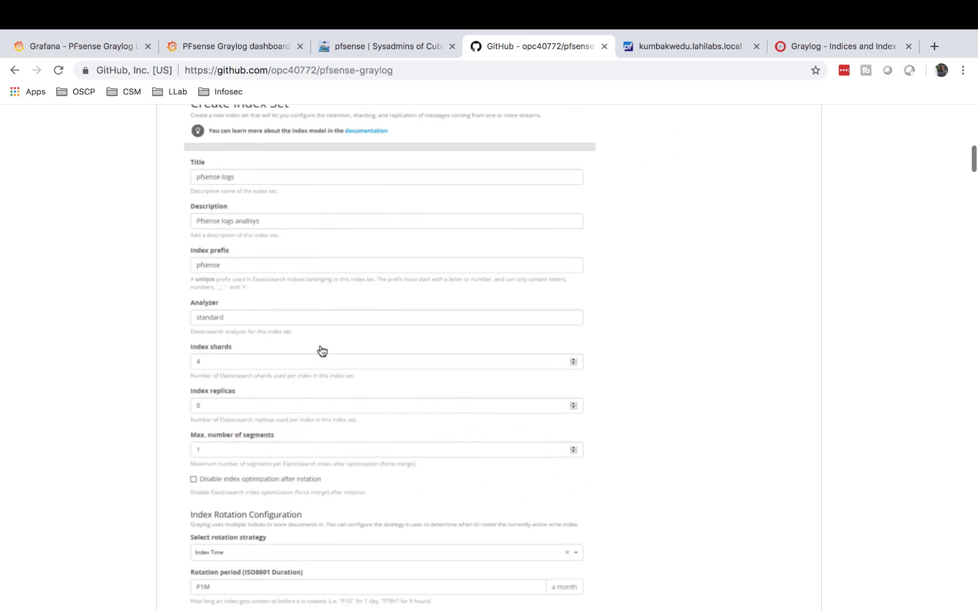
{"action": "scroll", "scroll_direction": "down", "scroll_amount": 3}
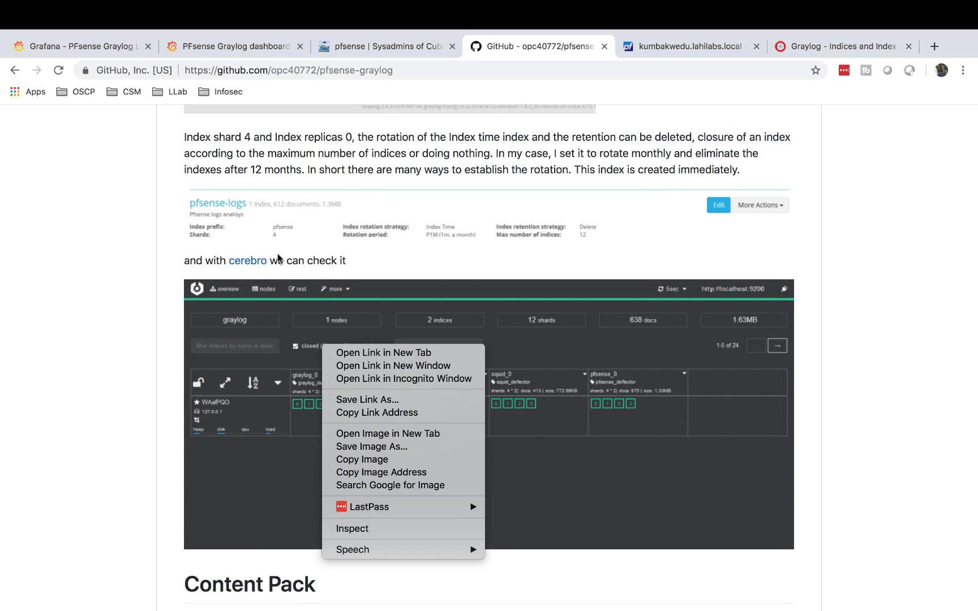
{"action": "mouse_move", "coordinate": [240, 328]}
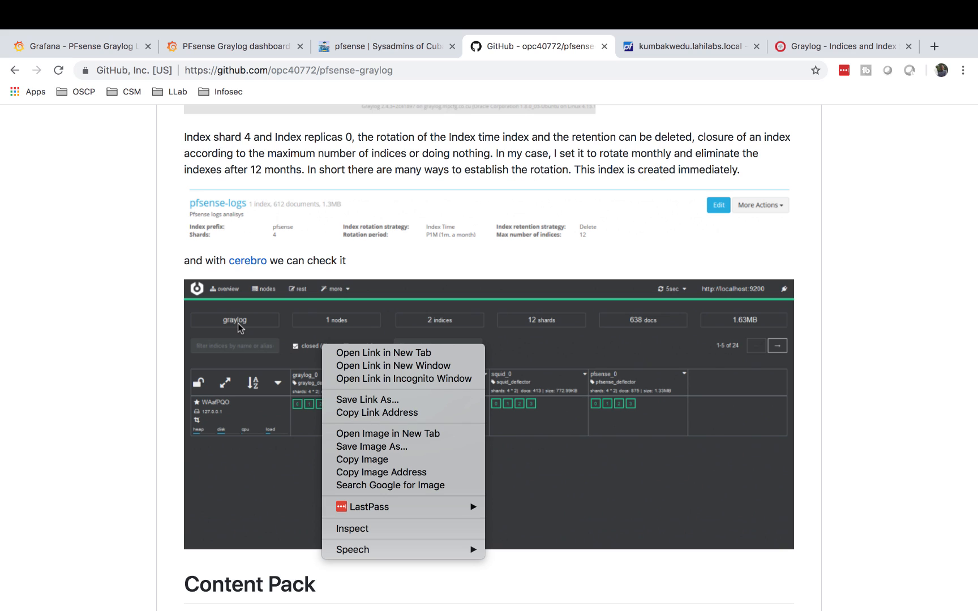
{"action": "mouse_move", "coordinate": [493, 259]}
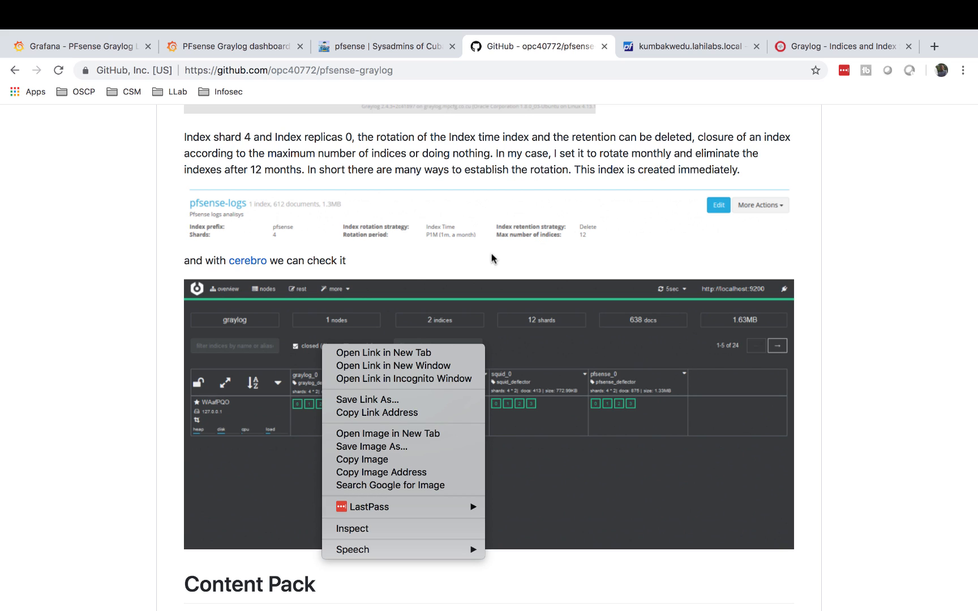
{"action": "left_click", "coordinate": [488, 258]}
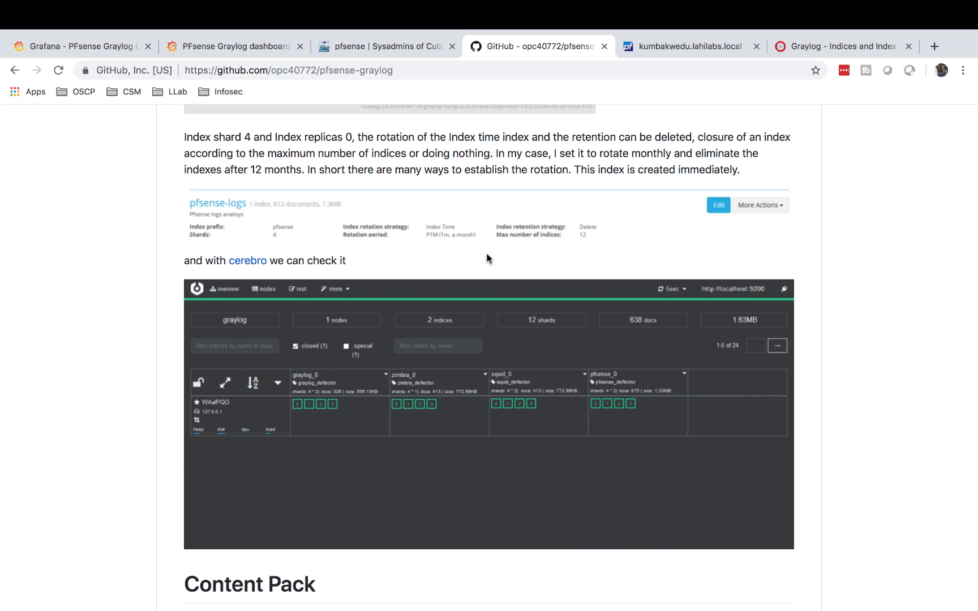
{"action": "mouse_move", "coordinate": [810, 61]}
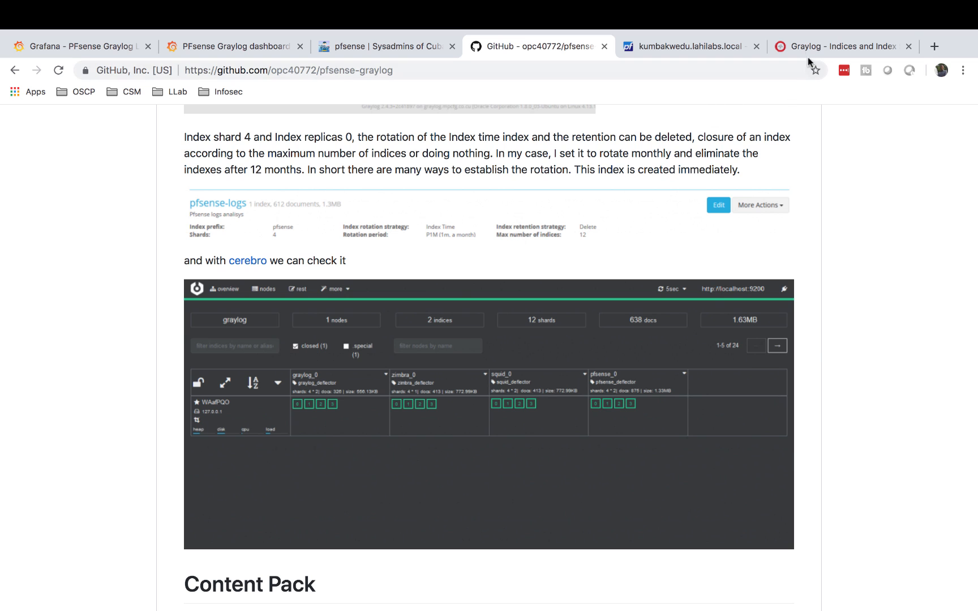
{"action": "left_click", "coordinate": [842, 46]}
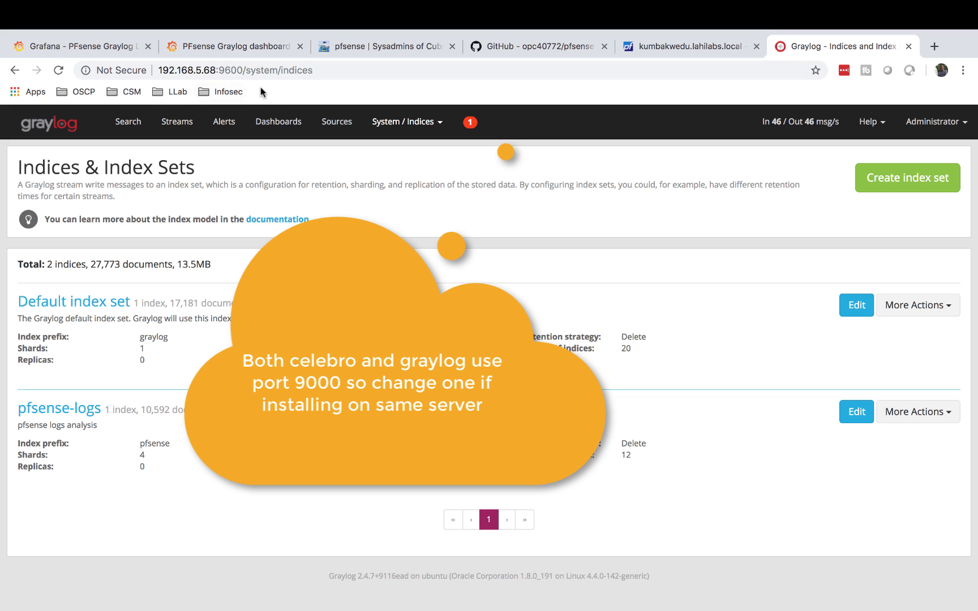
- Open Cerebro at 192.168.5.68:9000 in a new tab
{"action": "left_click", "coordinate": [933, 46]}
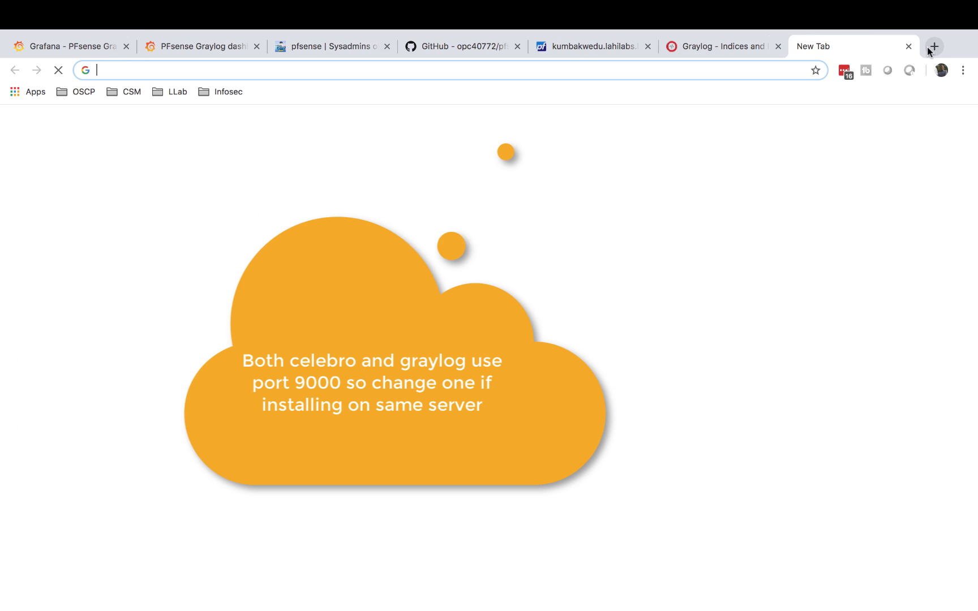
{"action": "type", "text": "192.168.5.54:3000"}
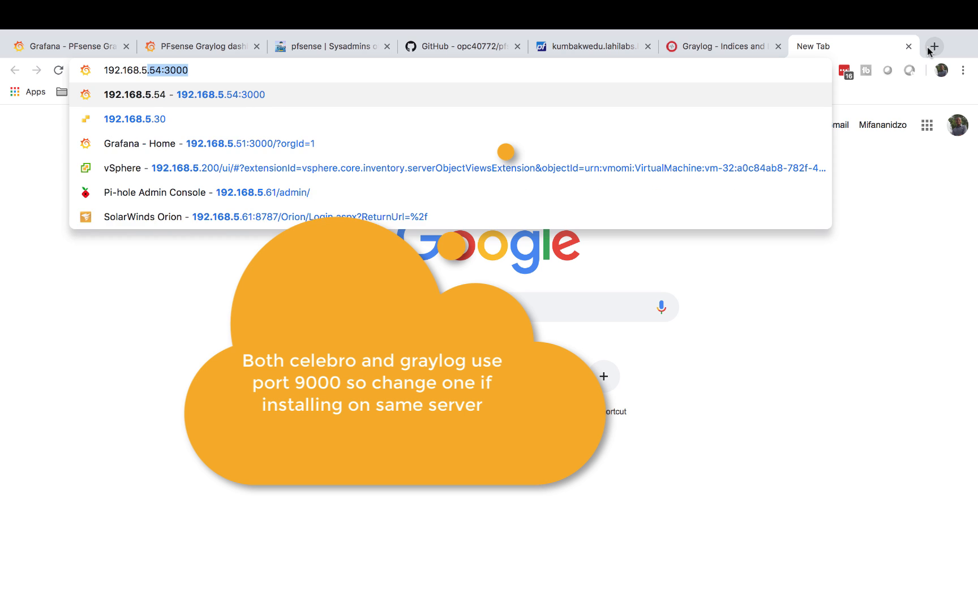
{"action": "type", "text": "192.168.5.68:9000"}
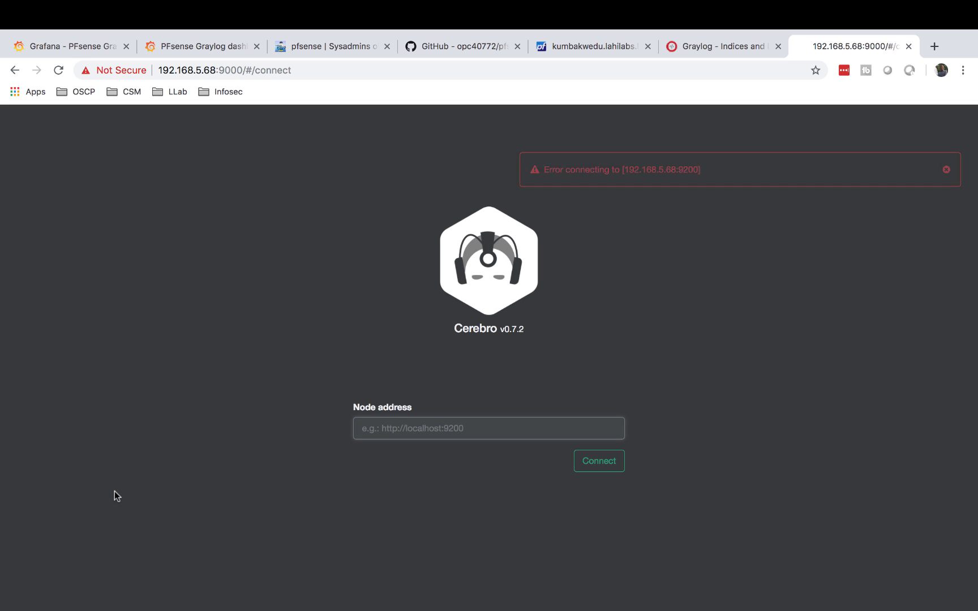
{"action": "left_click", "coordinate": [945, 169]}
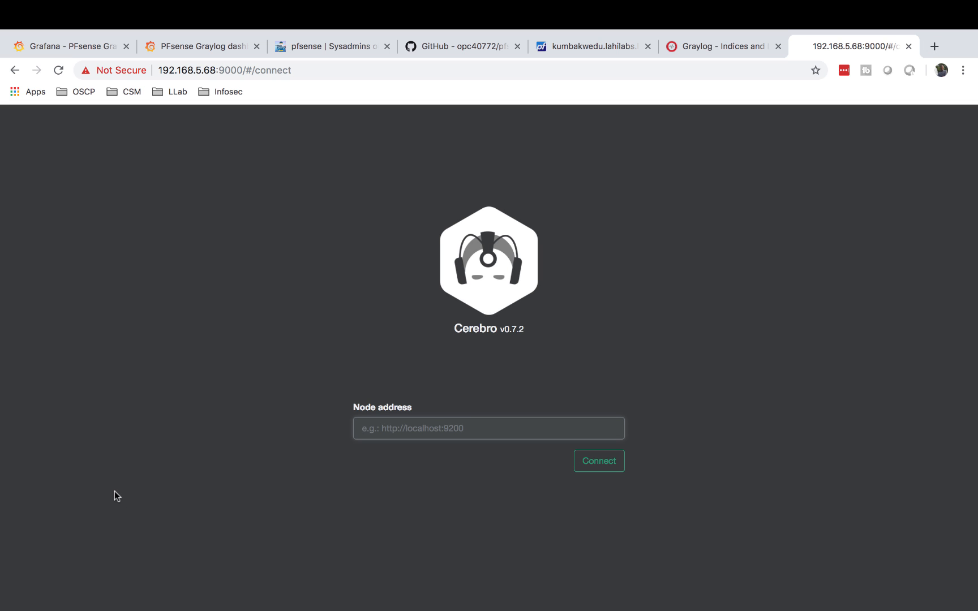
{"action": "type", "text": "h"}
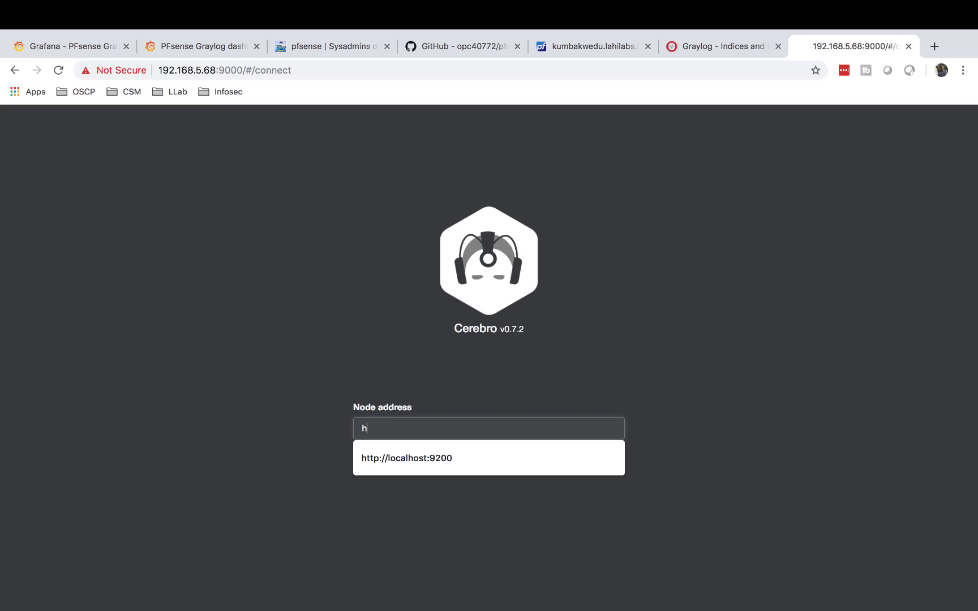
{"action": "type", "text": "ttp"}
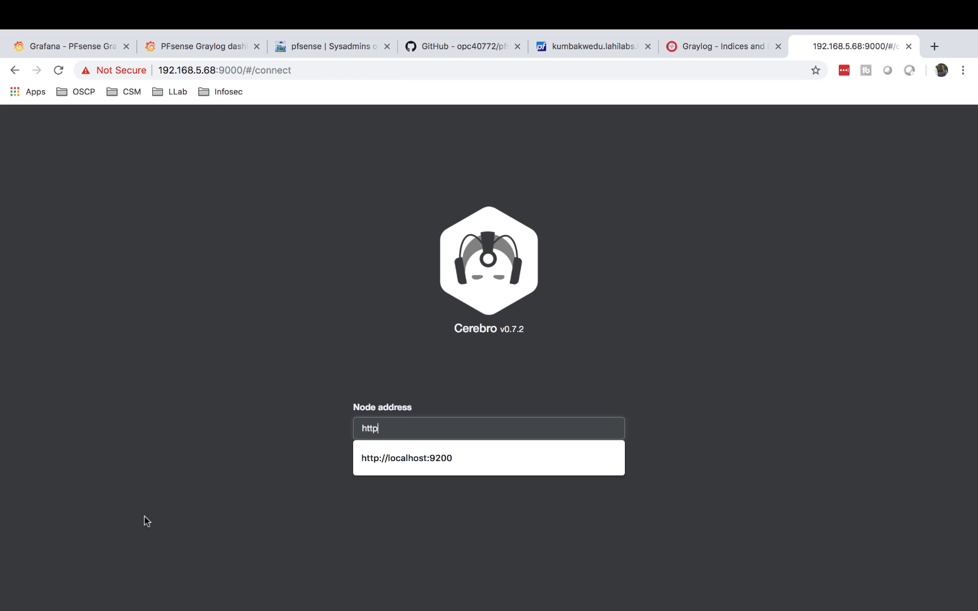
{"action": "left_click", "coordinate": [406, 457]}
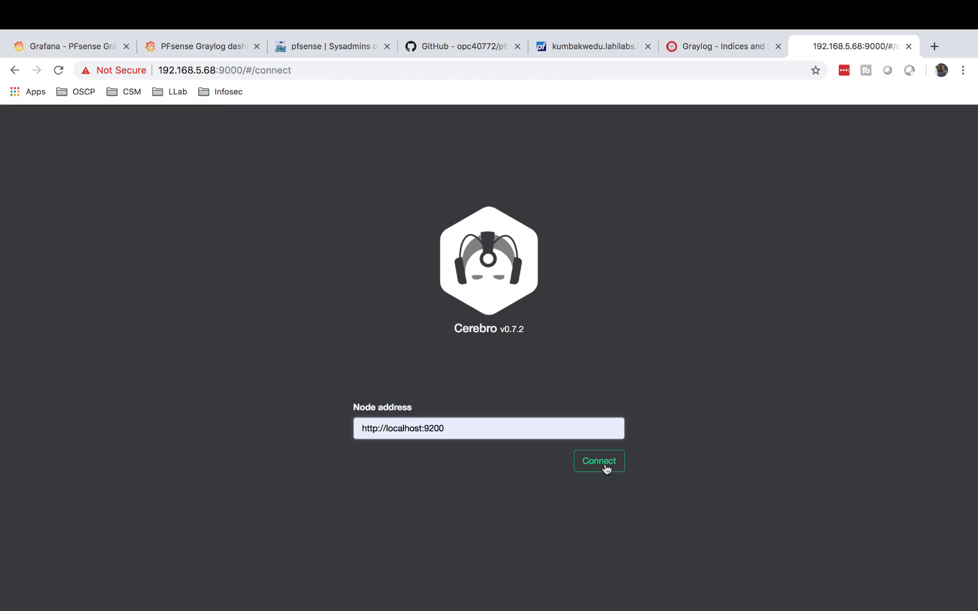
- Connect Cerebro to the local Elasticsearch node to view indices graylog_0 and pfsense_0
{"action": "left_click", "coordinate": [598, 460]}
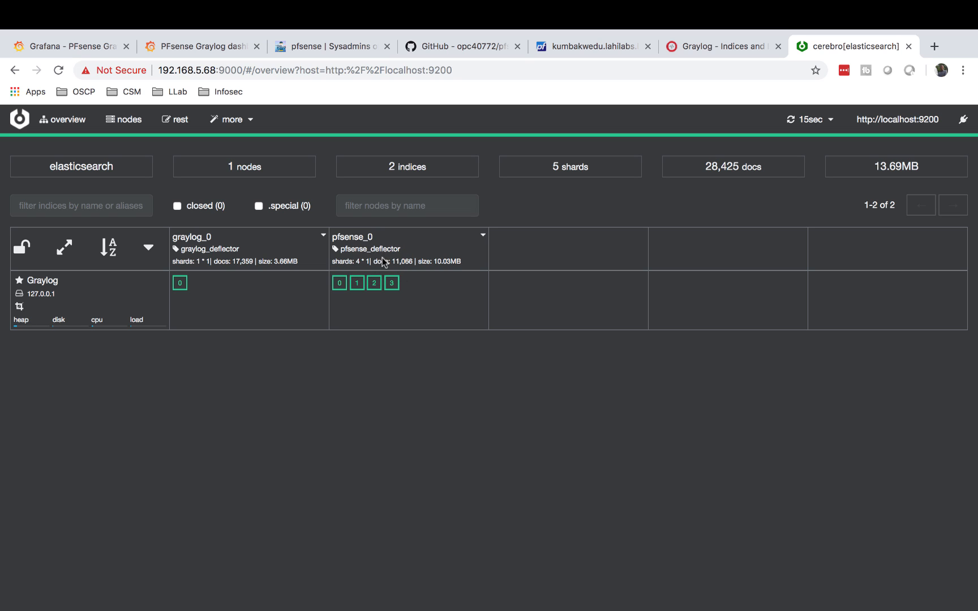
{"action": "mouse_move", "coordinate": [374, 270]}
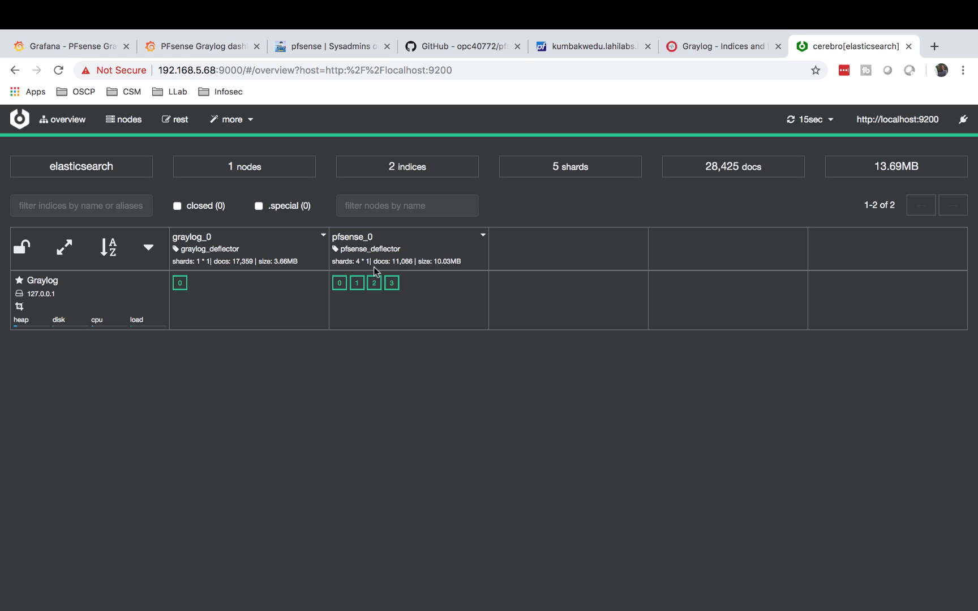
{"action": "mouse_move", "coordinate": [392, 319]}
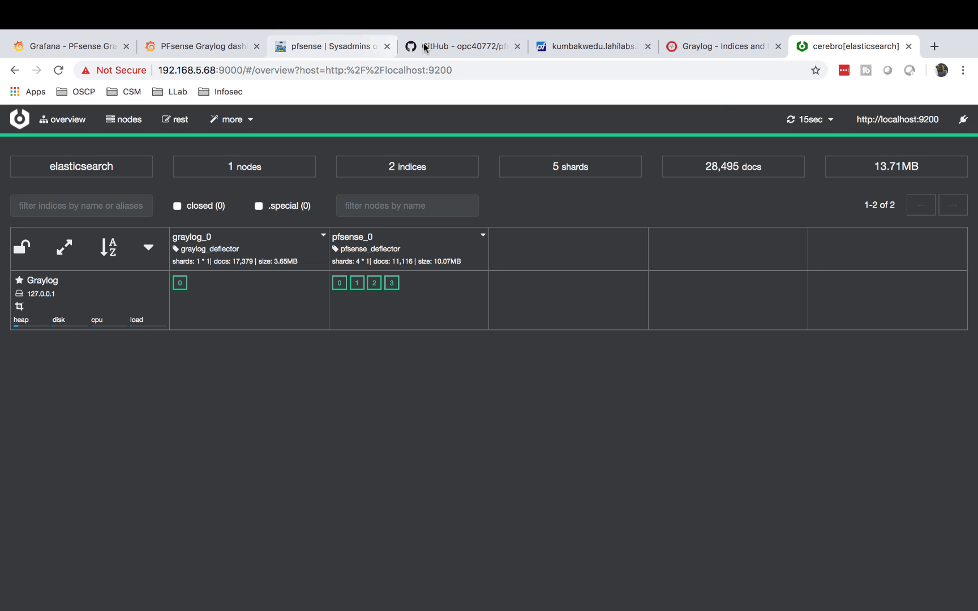
- Return to the GitHub README and scroll down to the Content Pack import instructions
{"action": "left_click", "coordinate": [463, 46]}
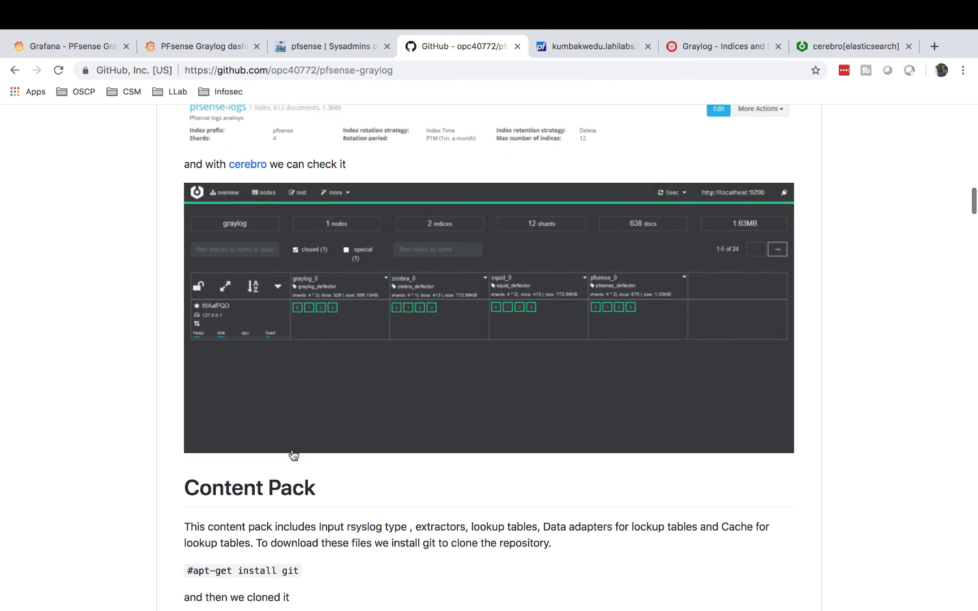
{"action": "scroll", "scroll_direction": "down", "scroll_amount": 3}
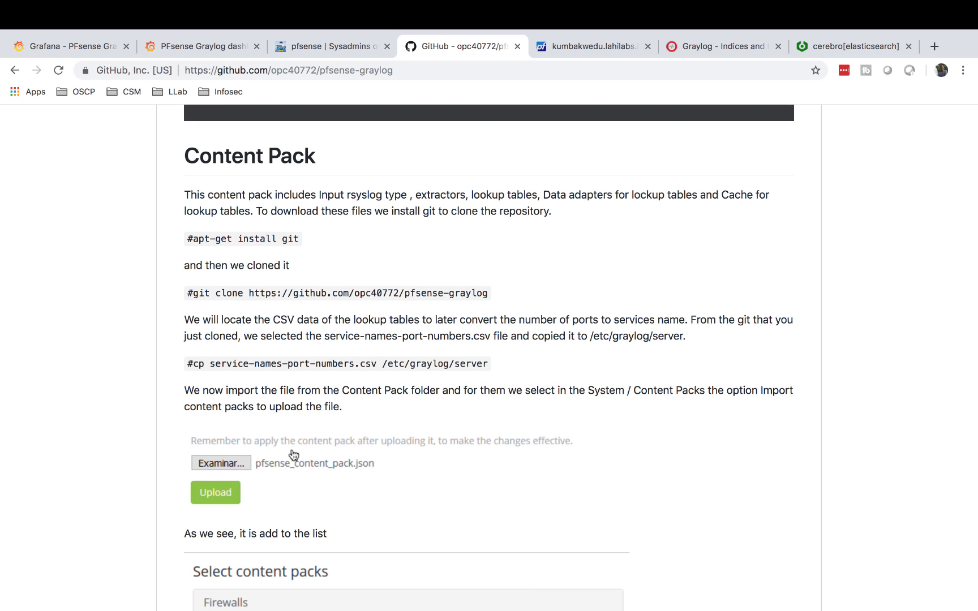
{"action": "mouse_move", "coordinate": [434, 325]}
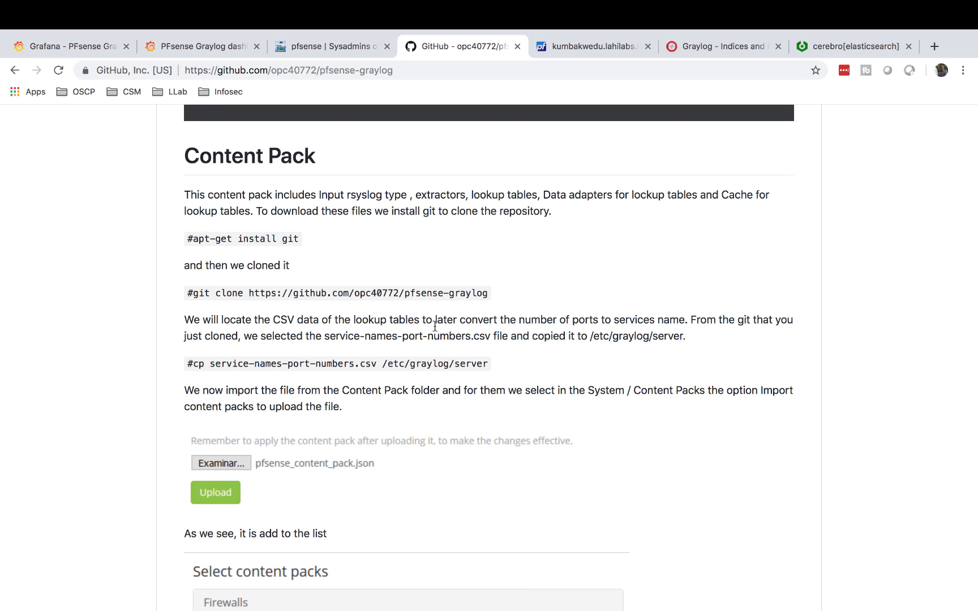
{"action": "scroll", "scroll_direction": "down", "scroll_amount": 3}
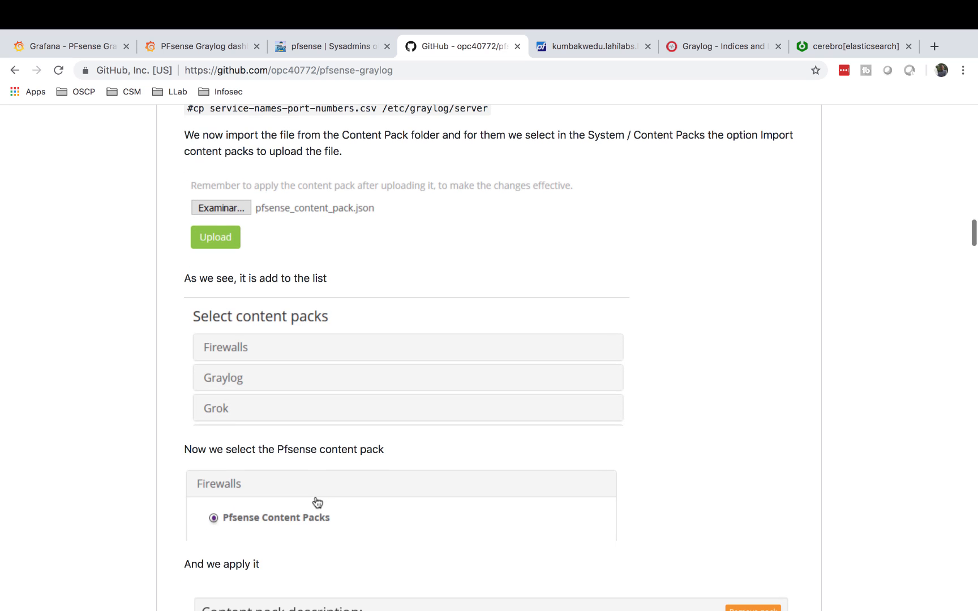
{"action": "mouse_move", "coordinate": [255, 395]}
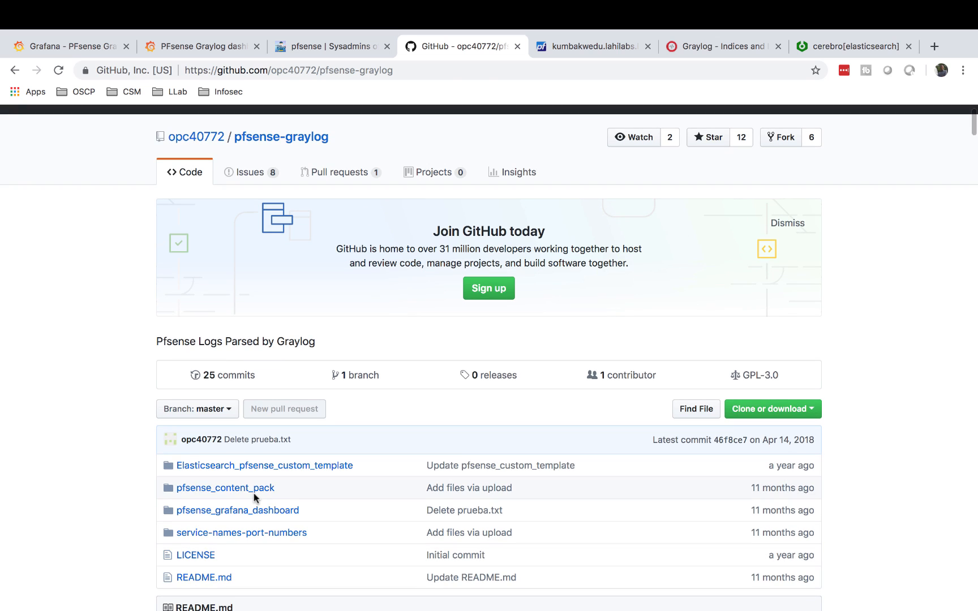
- Open the pfsense_content_pack folder to list its two JSON content pack files
{"action": "left_click", "coordinate": [225, 487]}
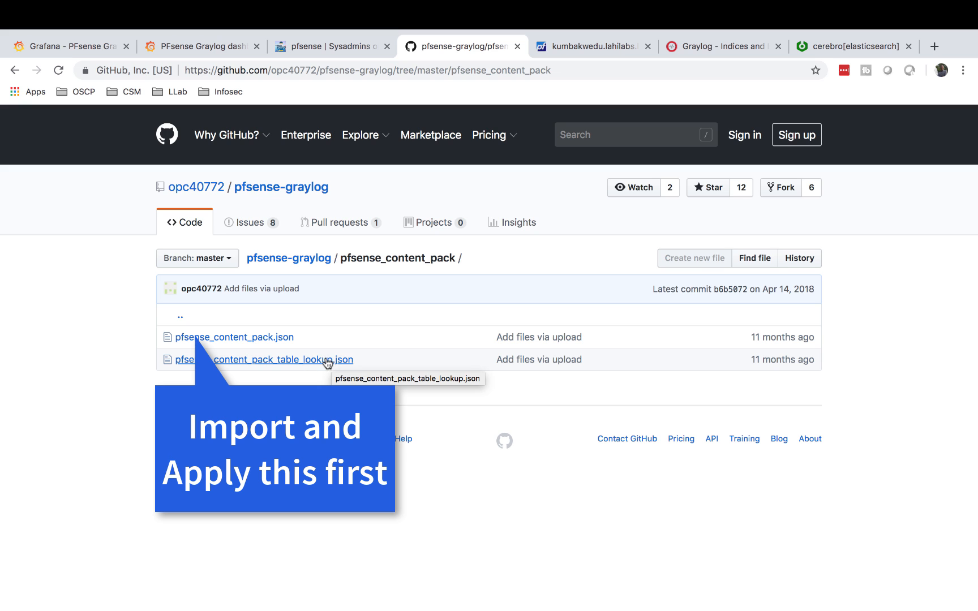
{"action": "mouse_move", "coordinate": [228, 338]}
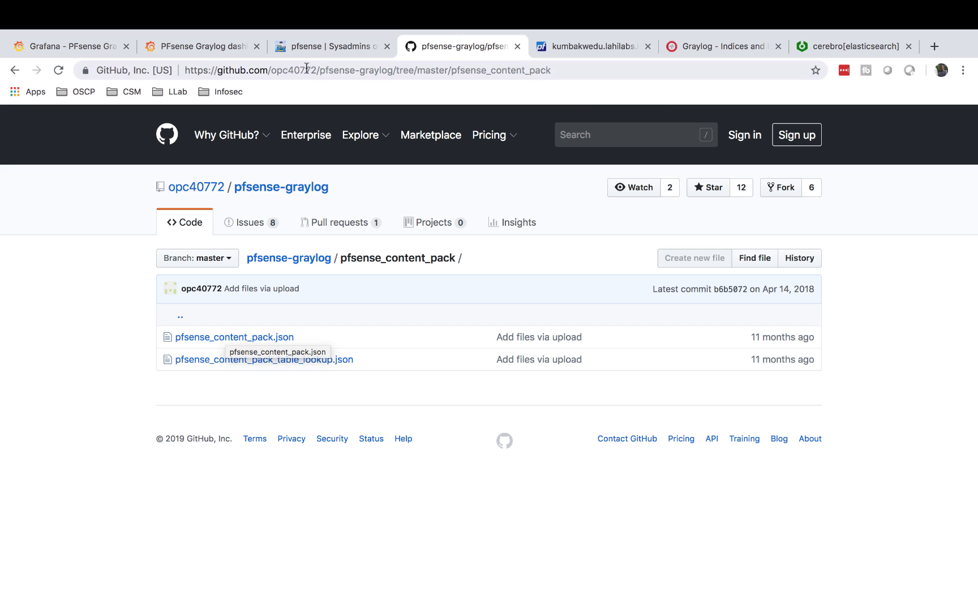
- Show the grafana.com PFsense Graylog dashboard 5420 page with preview and dependencies
{"action": "left_click", "coordinate": [200, 46]}
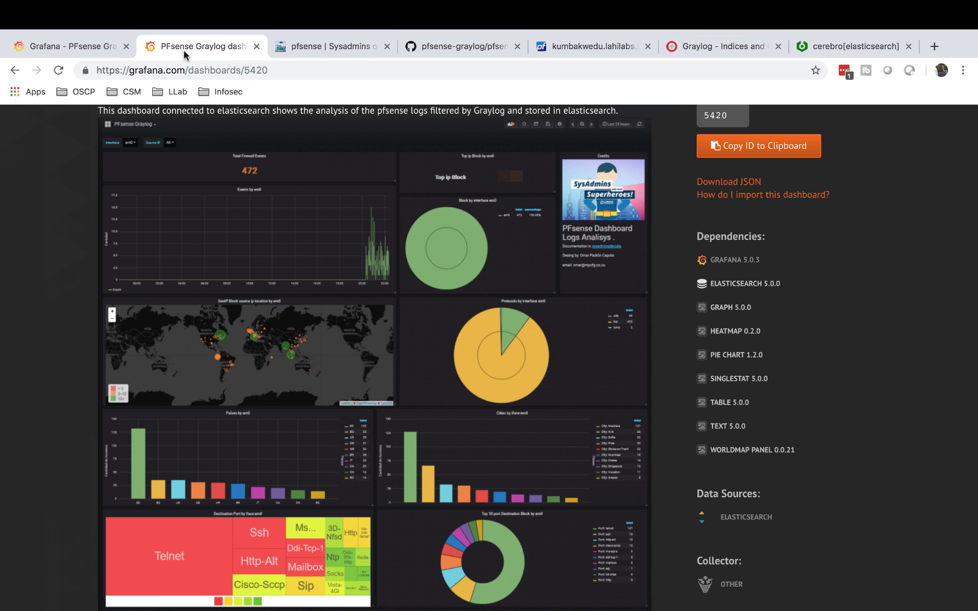
{"action": "mouse_move", "coordinate": [331, 417]}
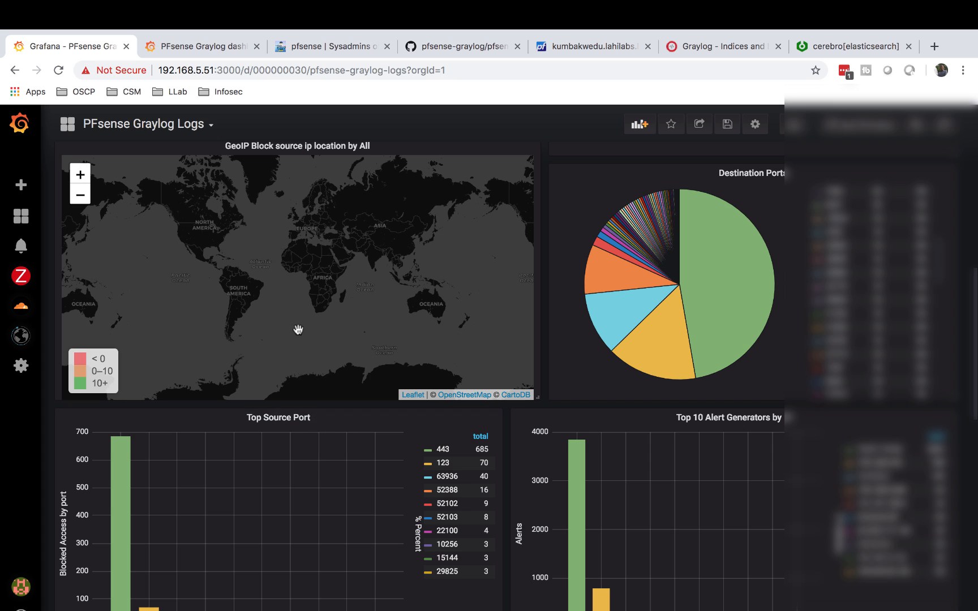
- Scroll the local dashboard to the source port, alert generator and protocol charts
{"action": "scroll", "scroll_direction": "down", "scroll_amount": 3}
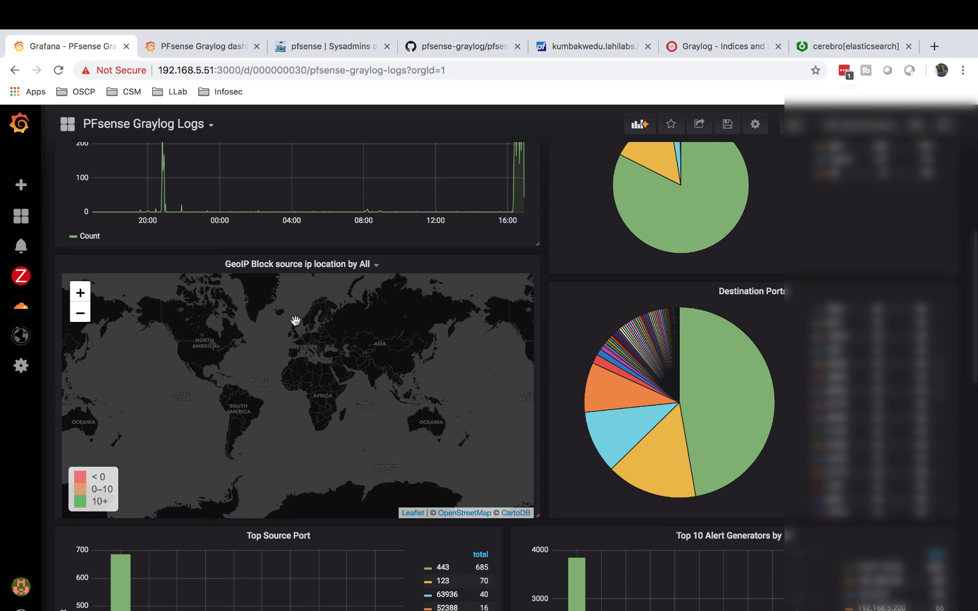
{"action": "mouse_move", "coordinate": [421, 342]}
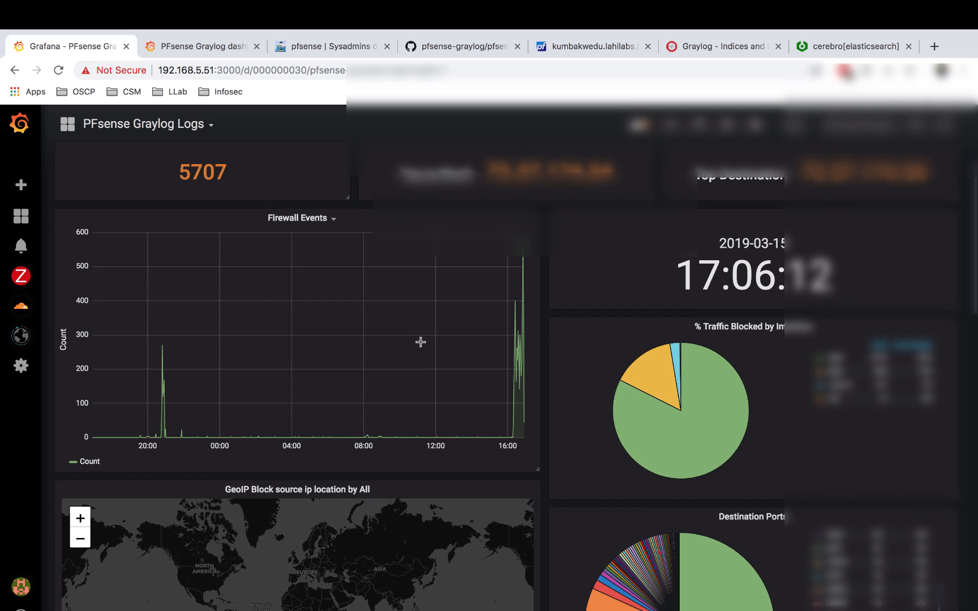
{"action": "scroll", "scroll_direction": "down", "scroll_amount": 3}
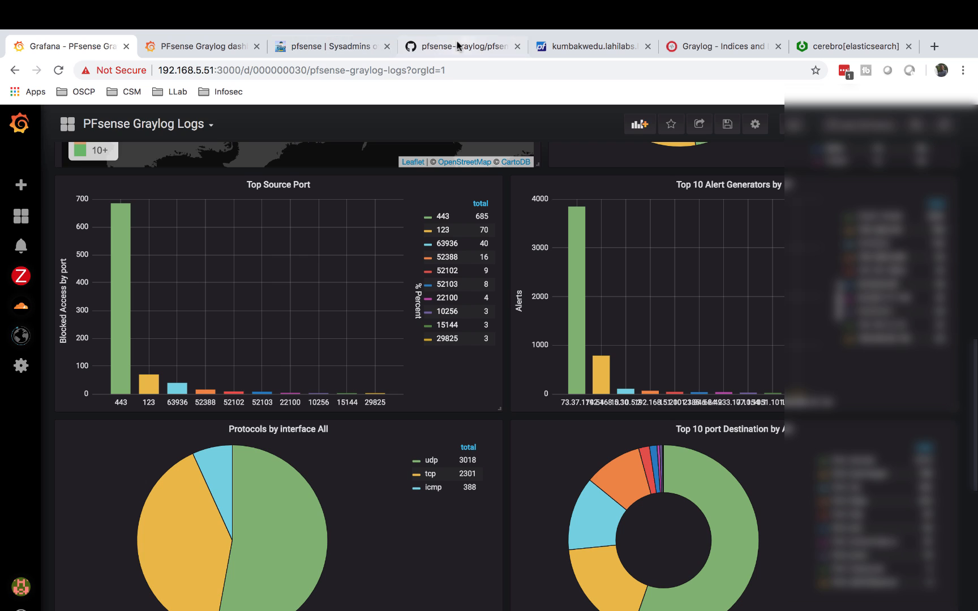
- Scroll the pfsense-graylog README through Streams, Cerebro and Pipelines to the timestamp rule source
{"action": "left_click", "coordinate": [462, 46]}
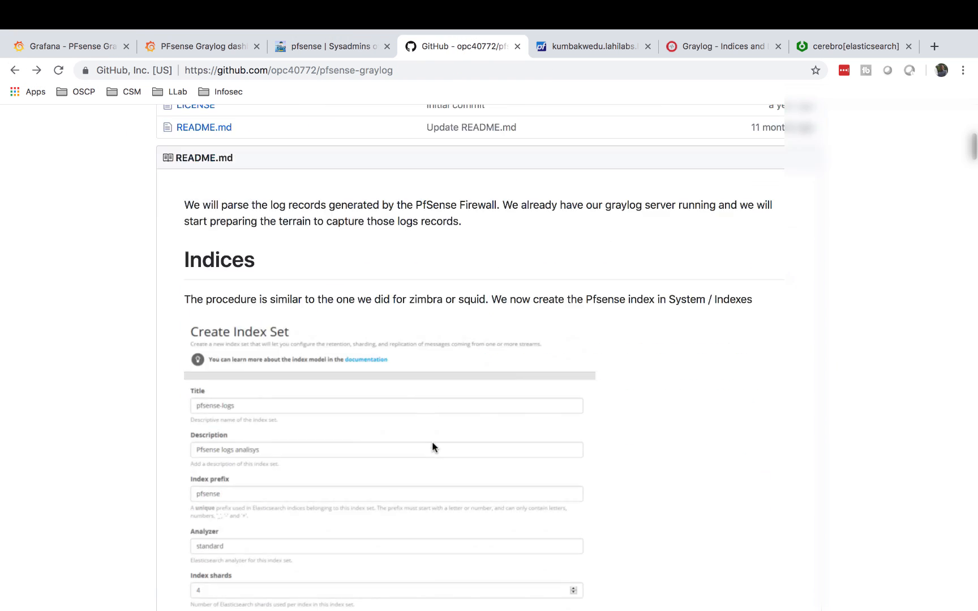
{"action": "scroll", "scroll_direction": "down", "scroll_amount": 3}
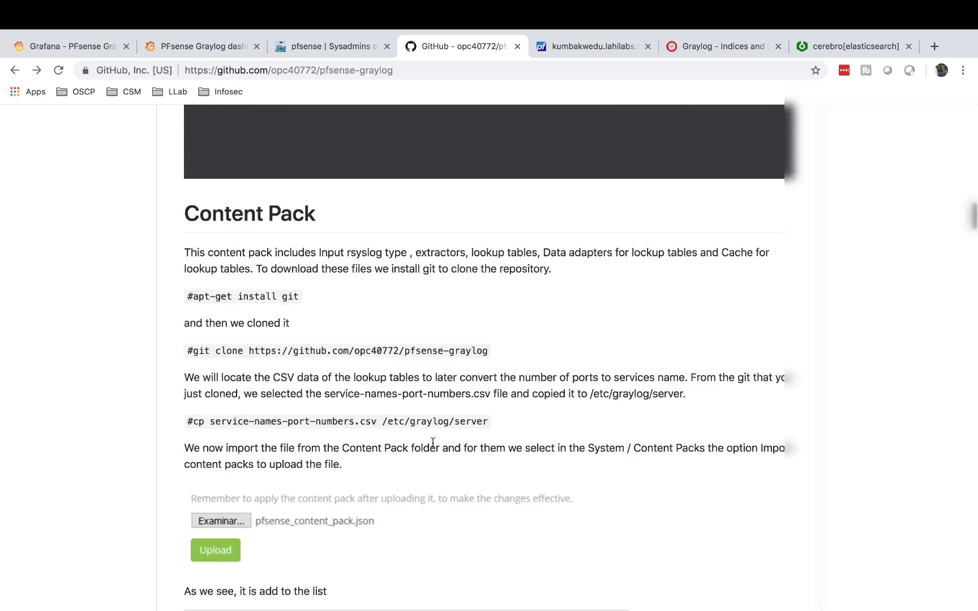
{"action": "scroll", "scroll_direction": "down", "scroll_amount": 3}
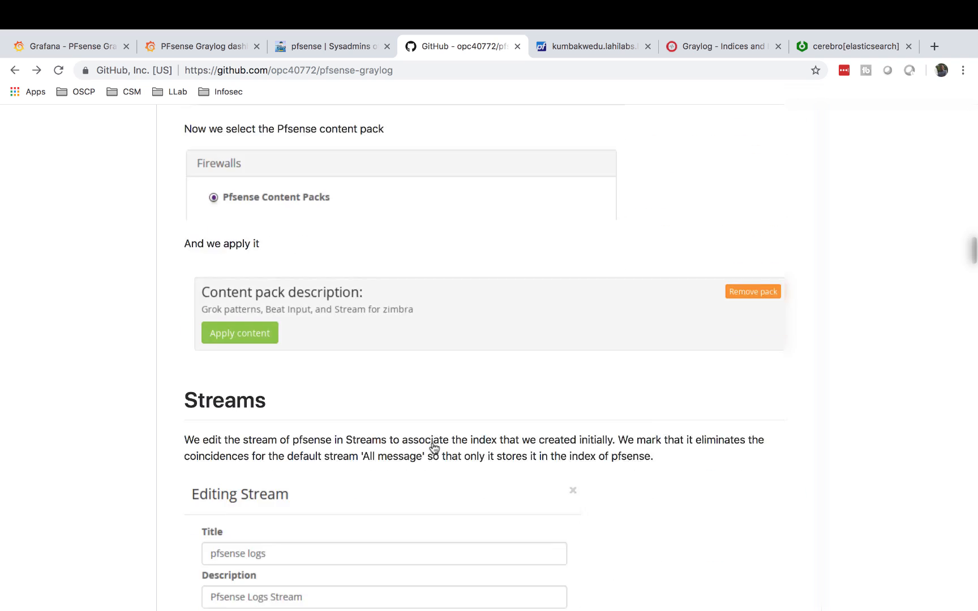
{"action": "scroll", "scroll_direction": "down", "scroll_amount": 3}
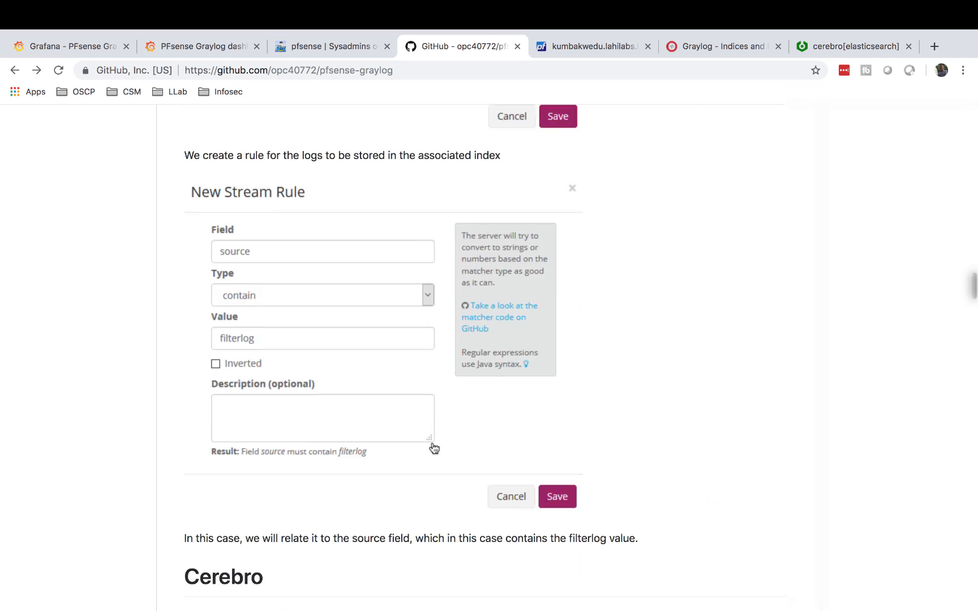
{"action": "scroll", "scroll_direction": "down", "scroll_amount": 3}
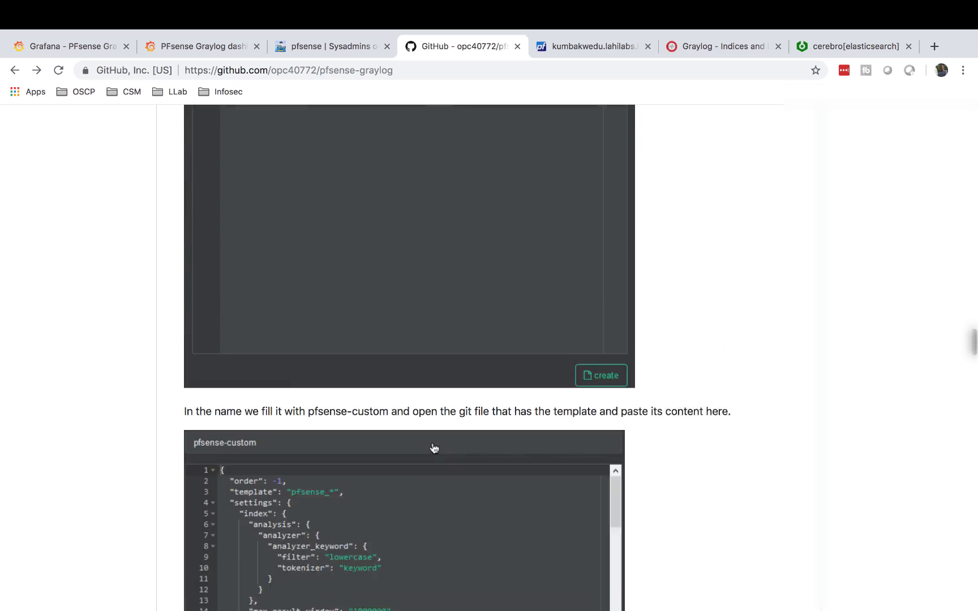
{"action": "scroll", "scroll_direction": "down", "scroll_amount": 3}
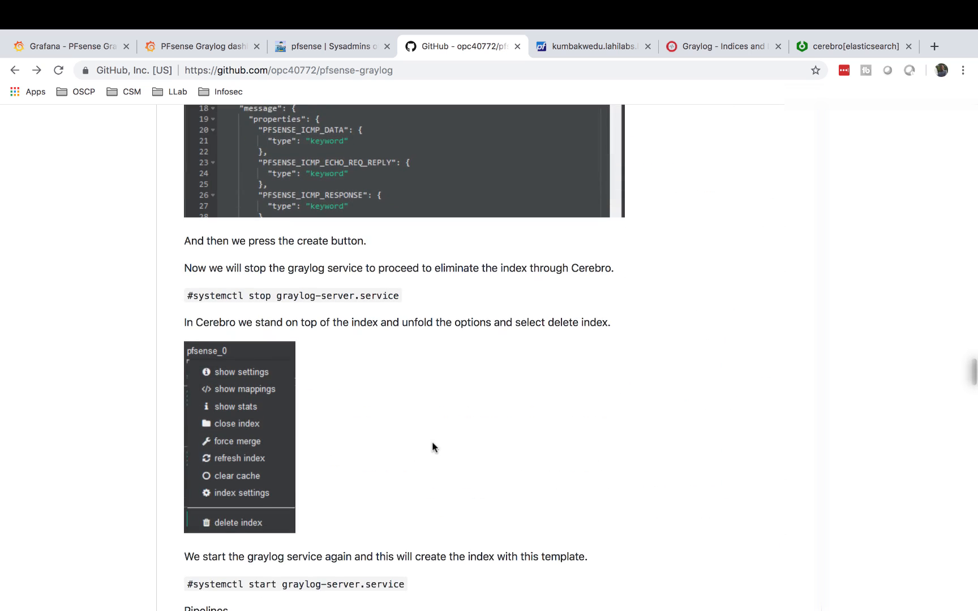
{"action": "scroll", "scroll_direction": "down", "scroll_amount": 3}
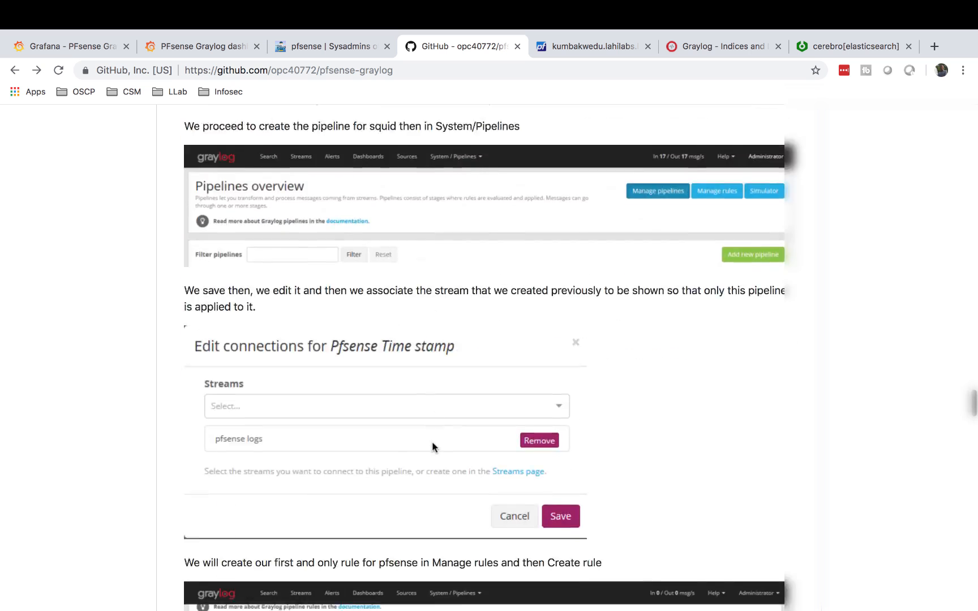
{"action": "scroll", "scroll_direction": "down", "scroll_amount": 3}
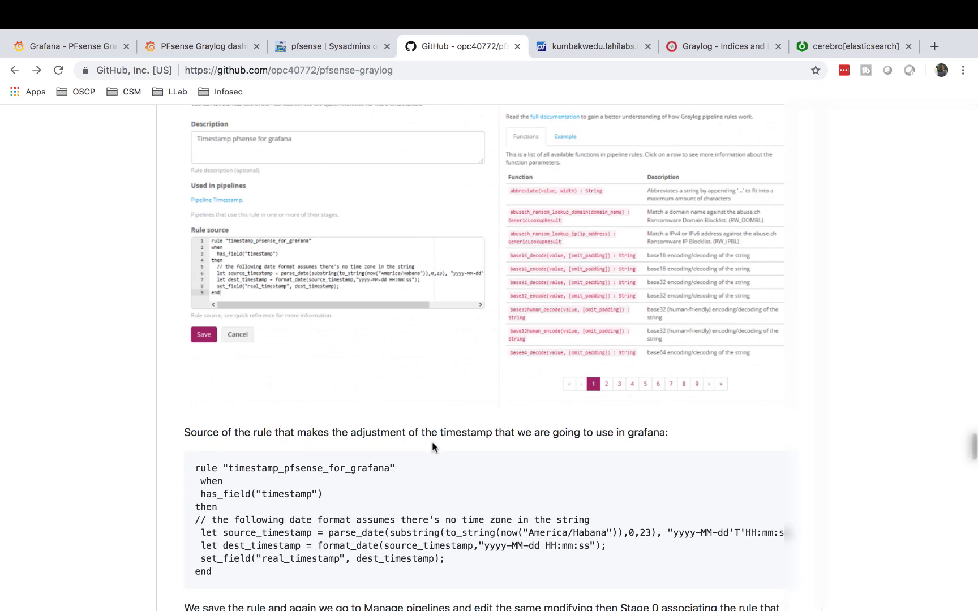
{"action": "mouse_move", "coordinate": [372, 277]}
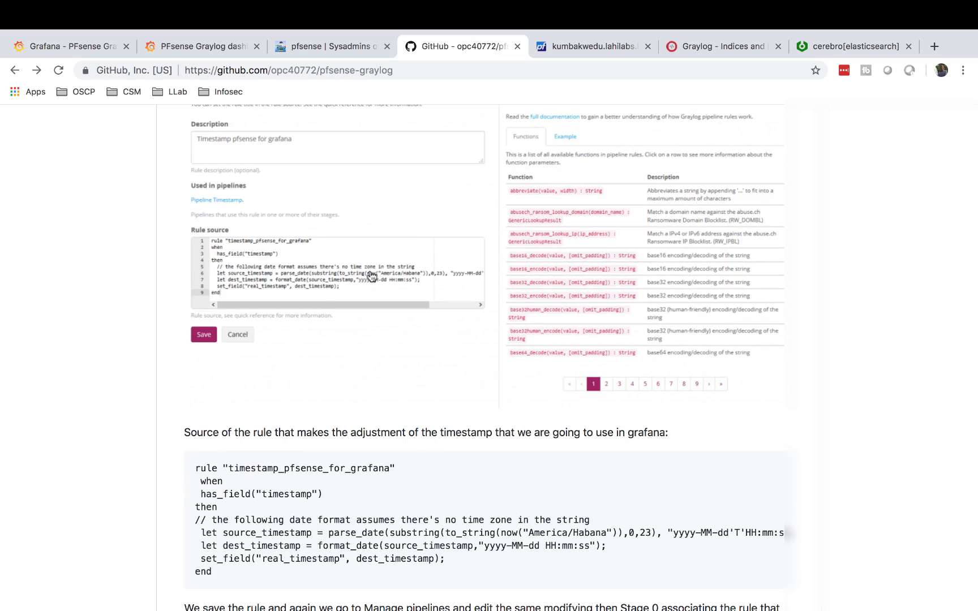
{"action": "mouse_move", "coordinate": [539, 557]}
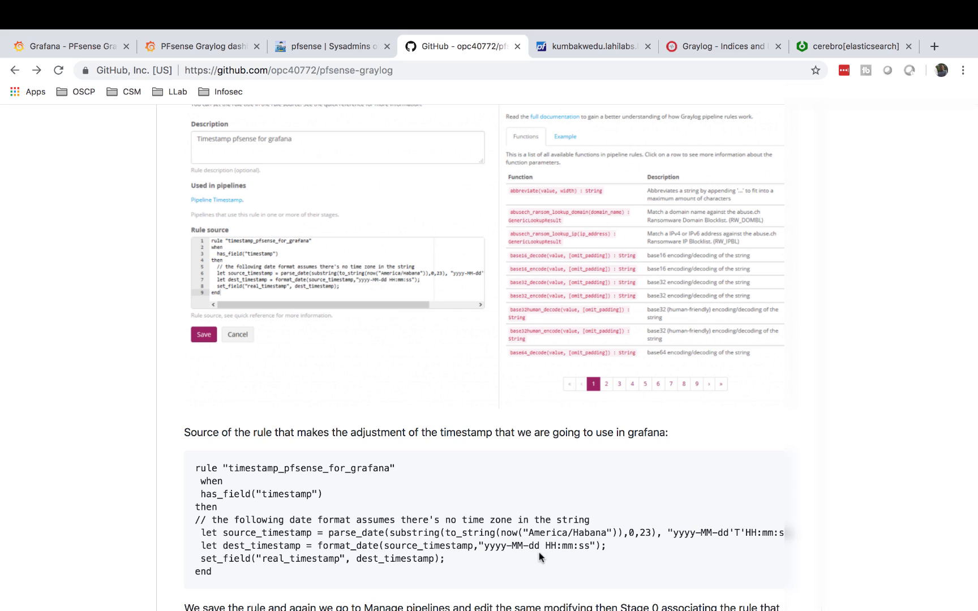
- Highlight the 'America/Habana' timezone string in the timestamp rule source code
{"action": "double_click", "coordinate": [566, 533]}
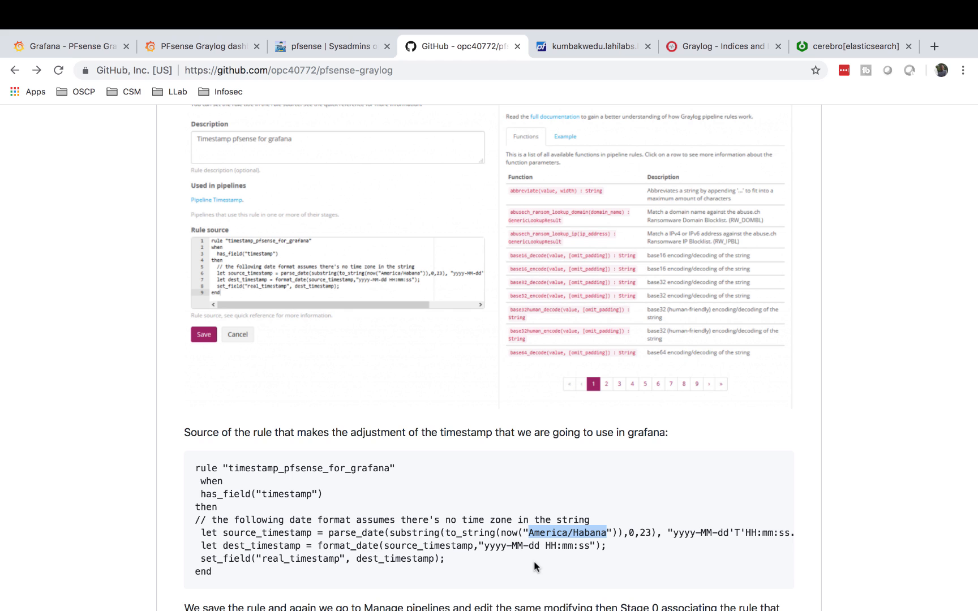
- Read the README through remote logging and Grafana import, then return to the local dashboard
{"action": "scroll", "scroll_direction": "down", "scroll_amount": 3}
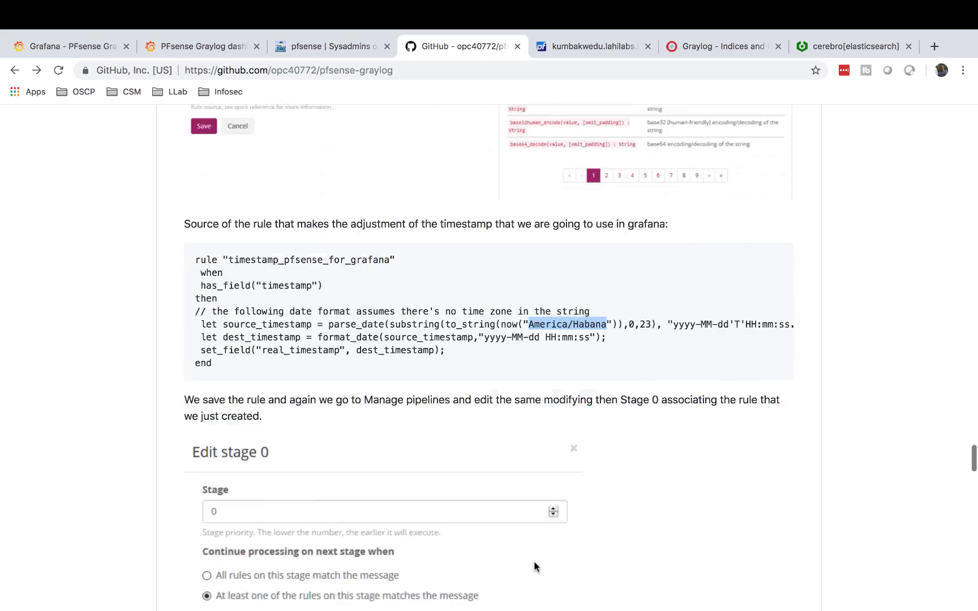
{"action": "scroll", "scroll_direction": "down", "scroll_amount": 3}
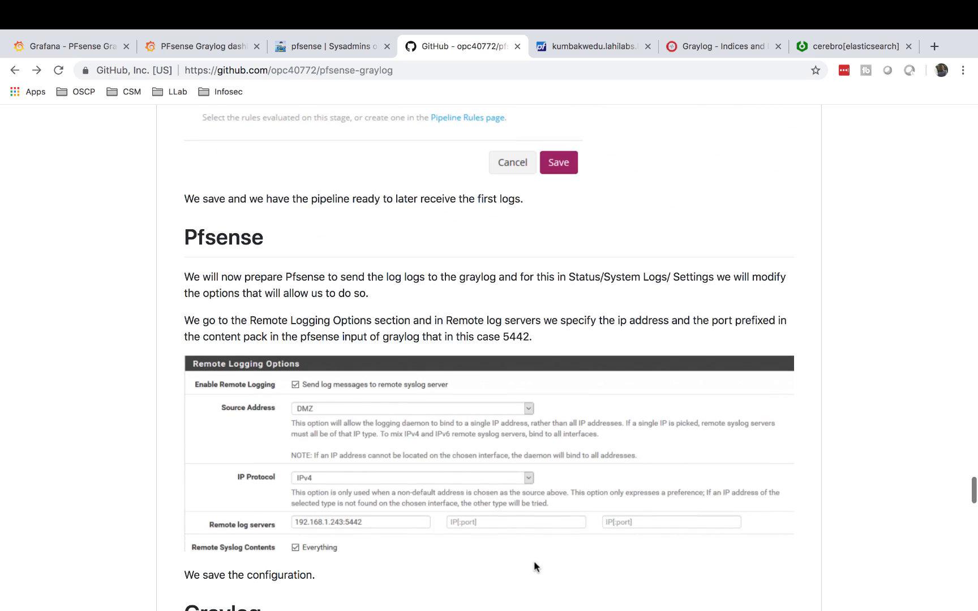
{"action": "scroll", "scroll_direction": "down", "scroll_amount": 3}
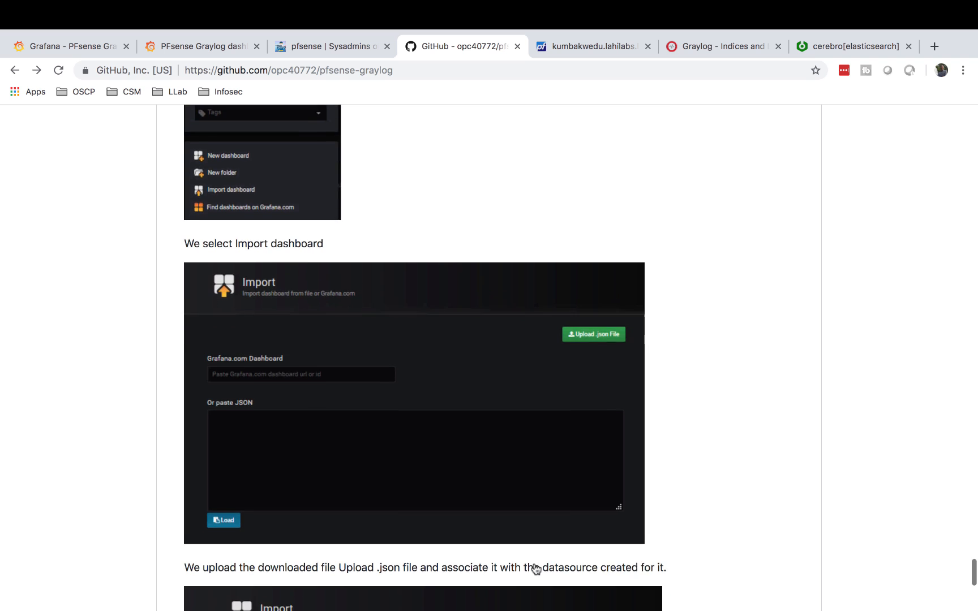
{"action": "scroll", "scroll_direction": "down", "scroll_amount": 3}
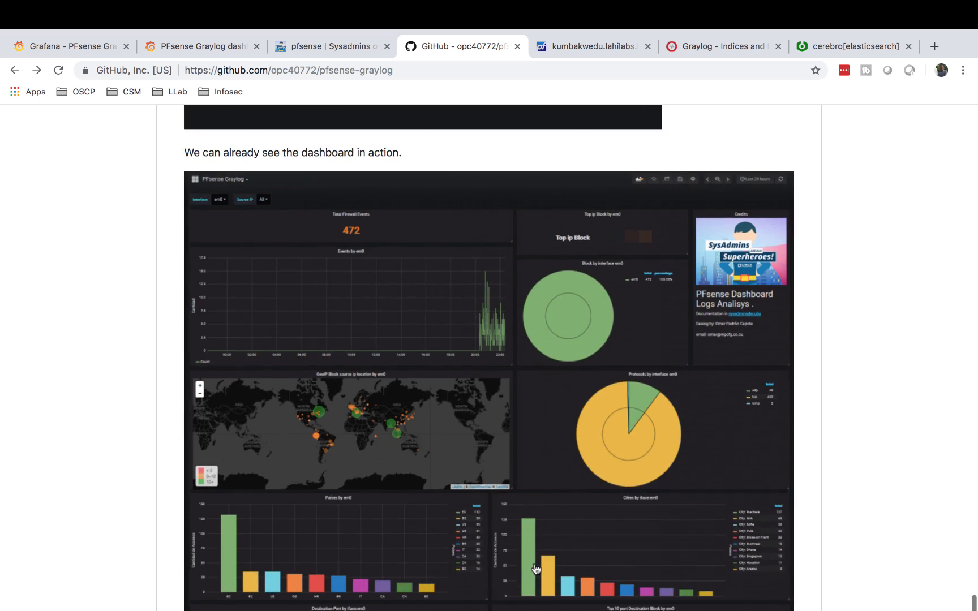
{"action": "scroll", "scroll_direction": "down", "scroll_amount": 3}
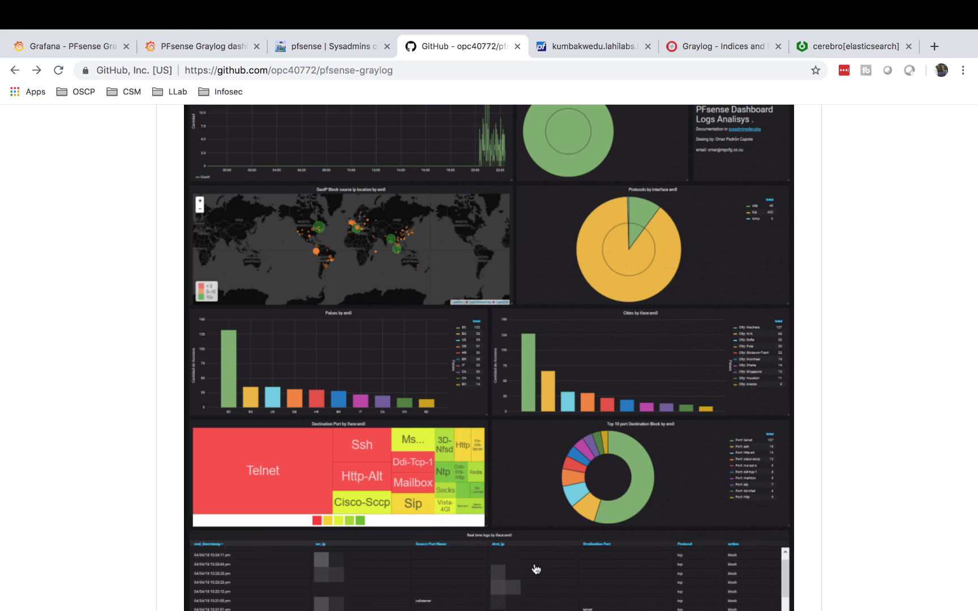
{"action": "mouse_move", "coordinate": [489, 312]}
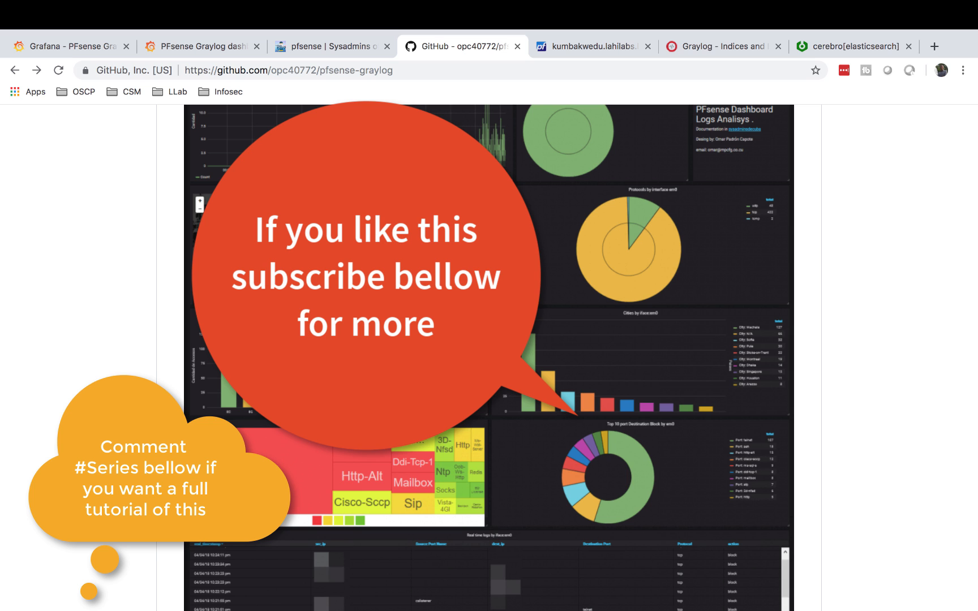
{"action": "left_click", "coordinate": [201, 46]}
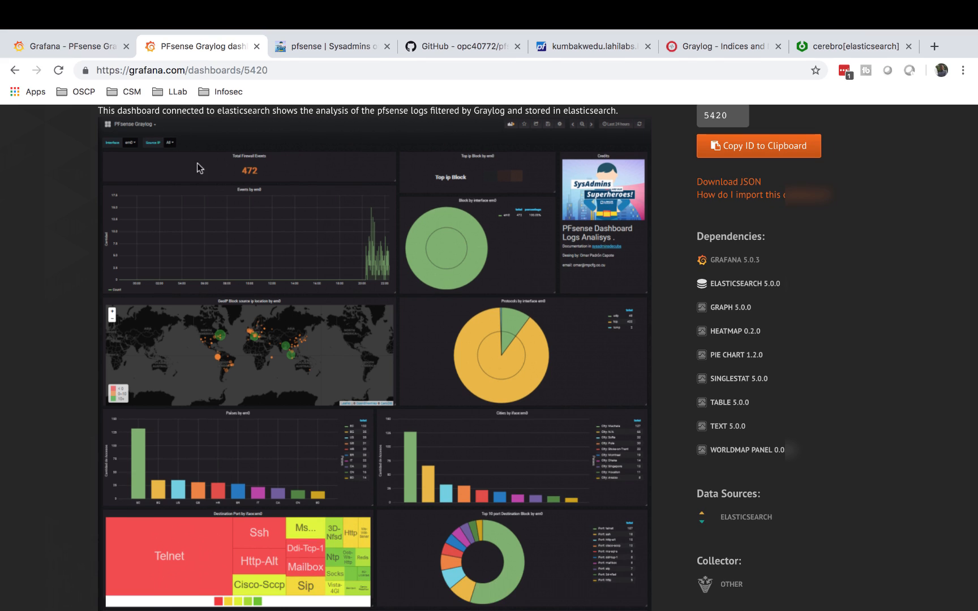
{"action": "left_click", "coordinate": [69, 45]}
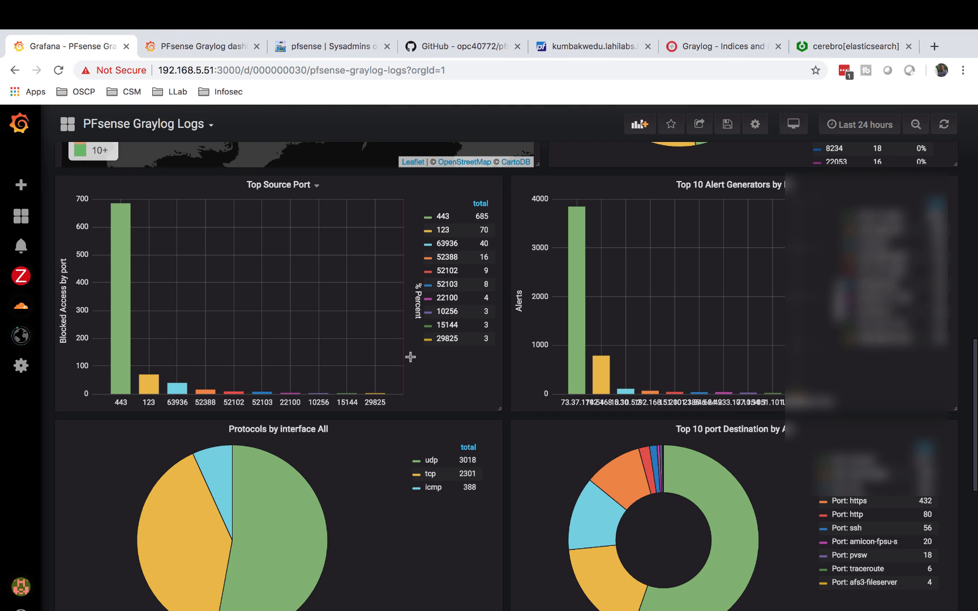